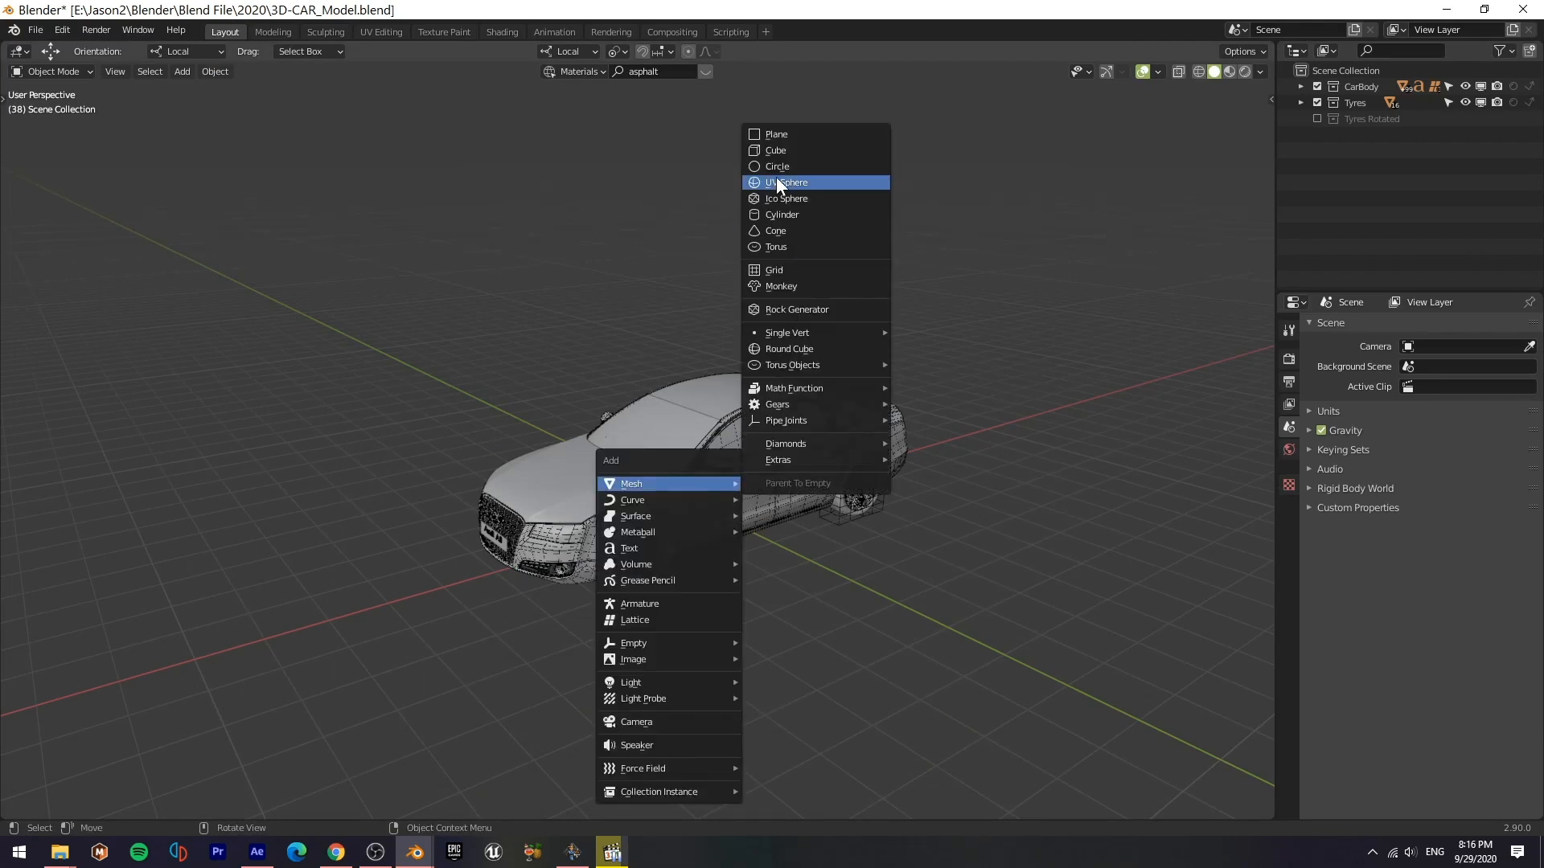
# Add a curved mesh backdrop around the car and name it Studio.
pyautogui.click(777, 166)
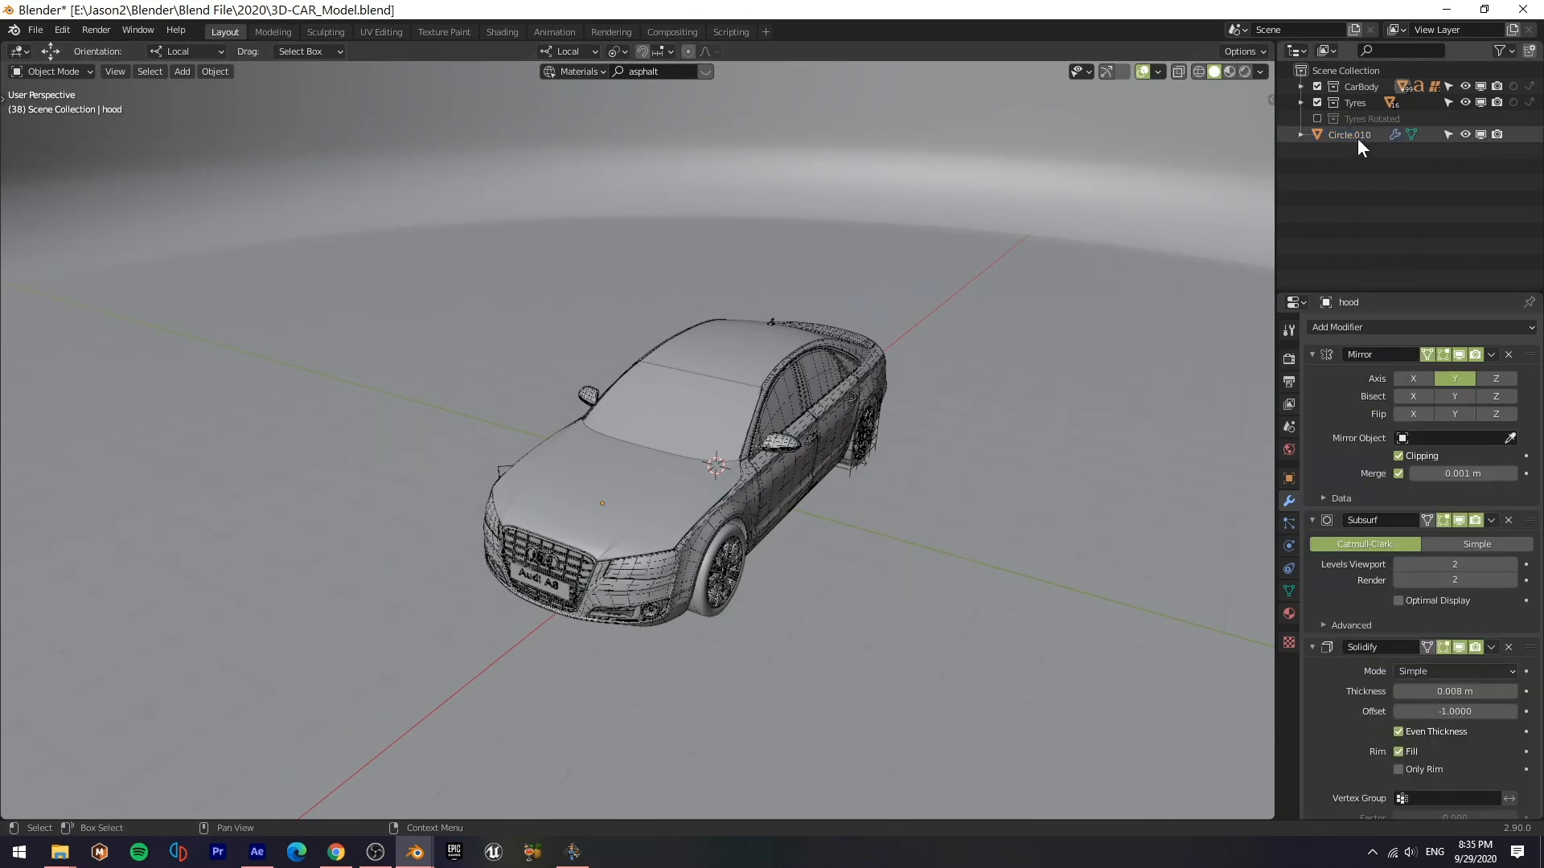
pyautogui.click(502, 31)
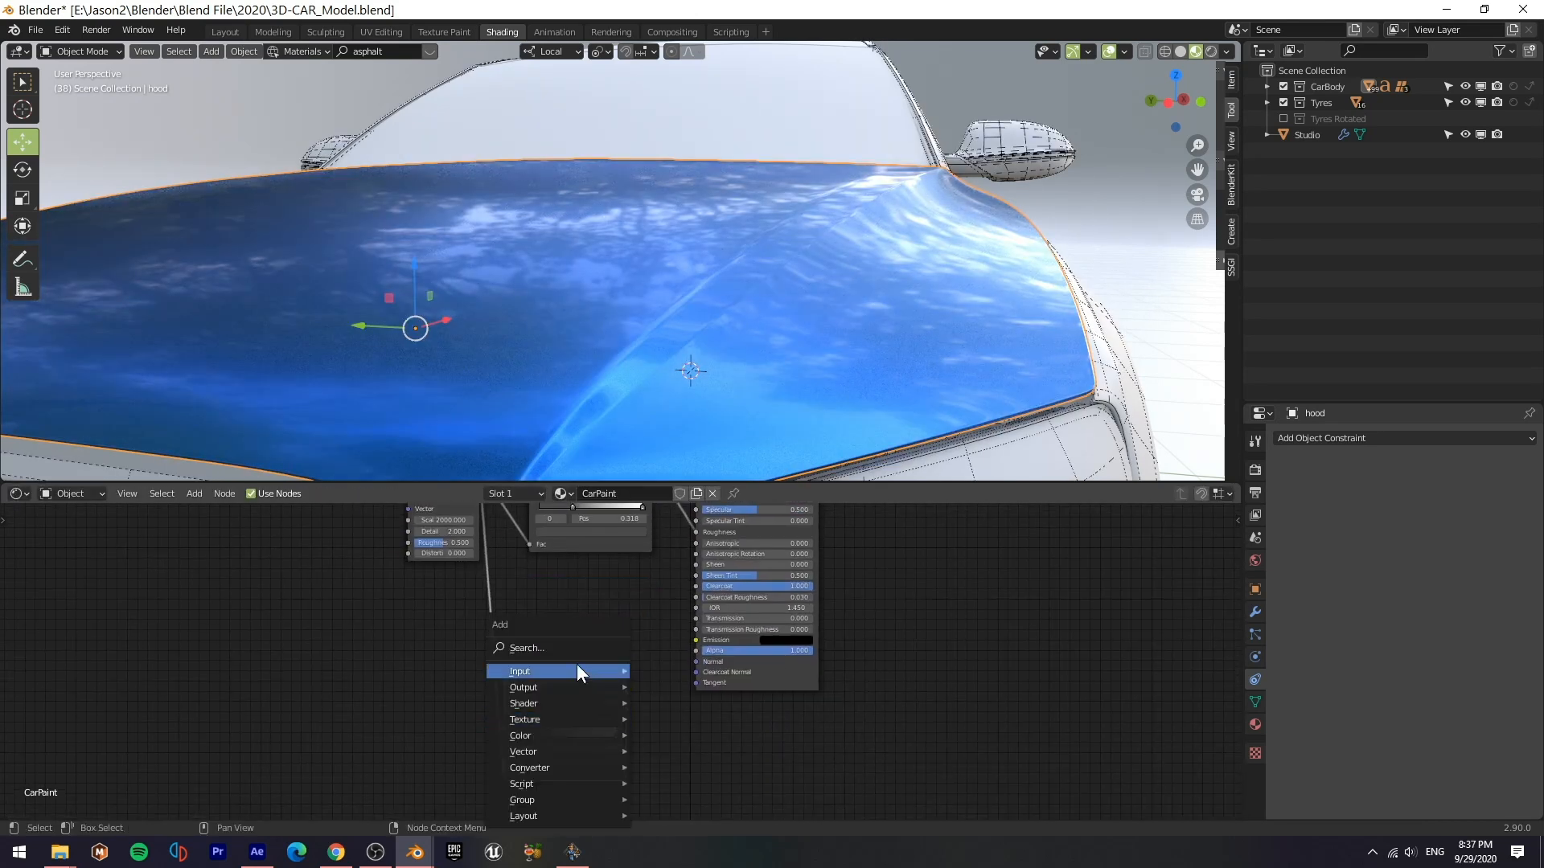
# Add a Mix Shader blending the Principled BSDF with the noise-based flake layer into Material Output.
pyautogui.click(520, 671)
pyautogui.write('mix')
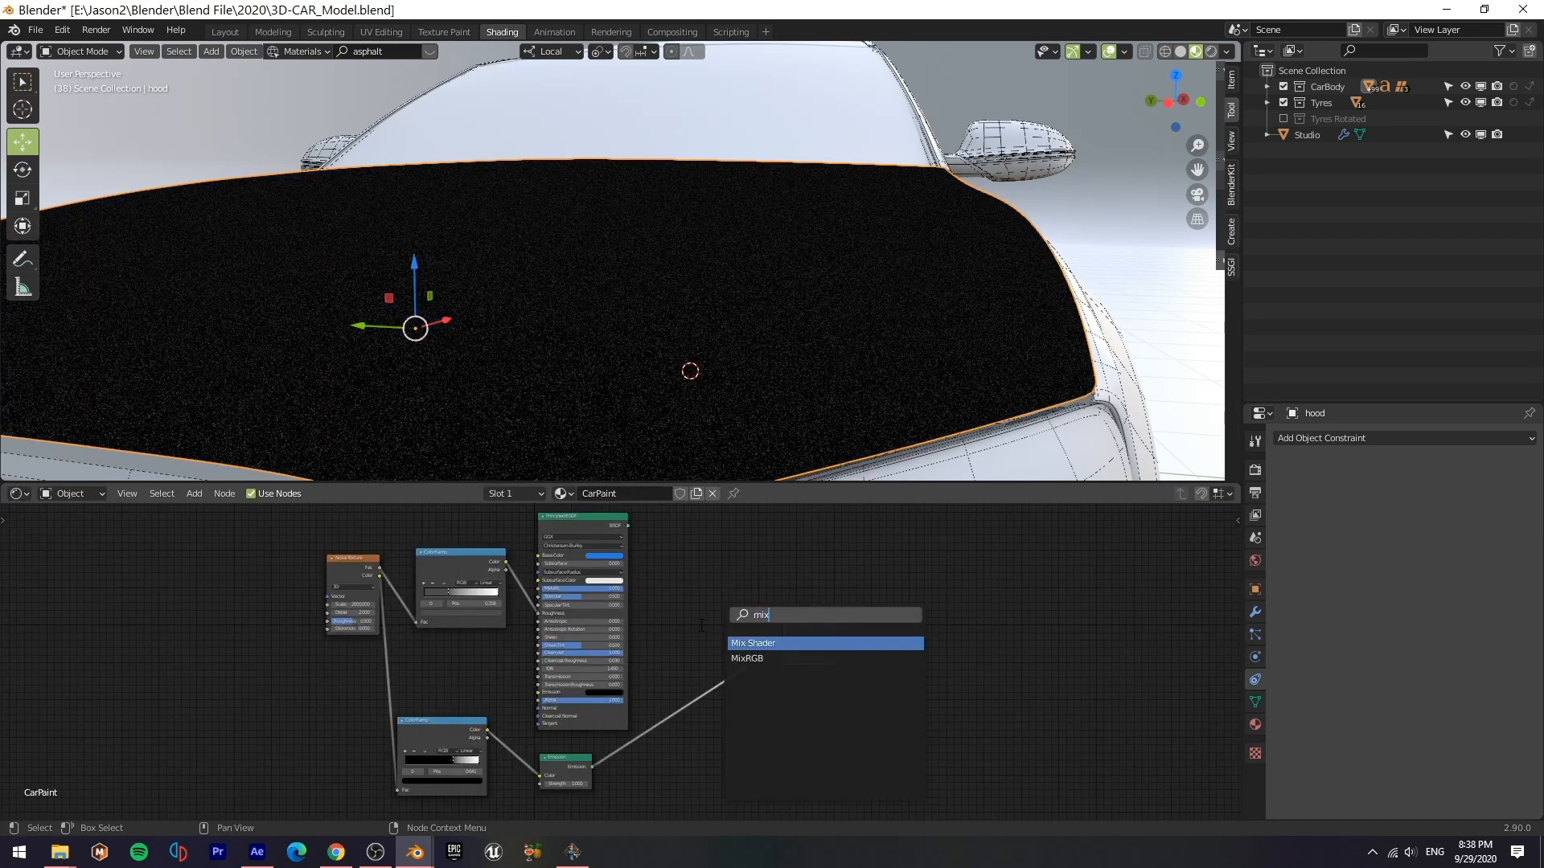
pyautogui.click(752, 643)
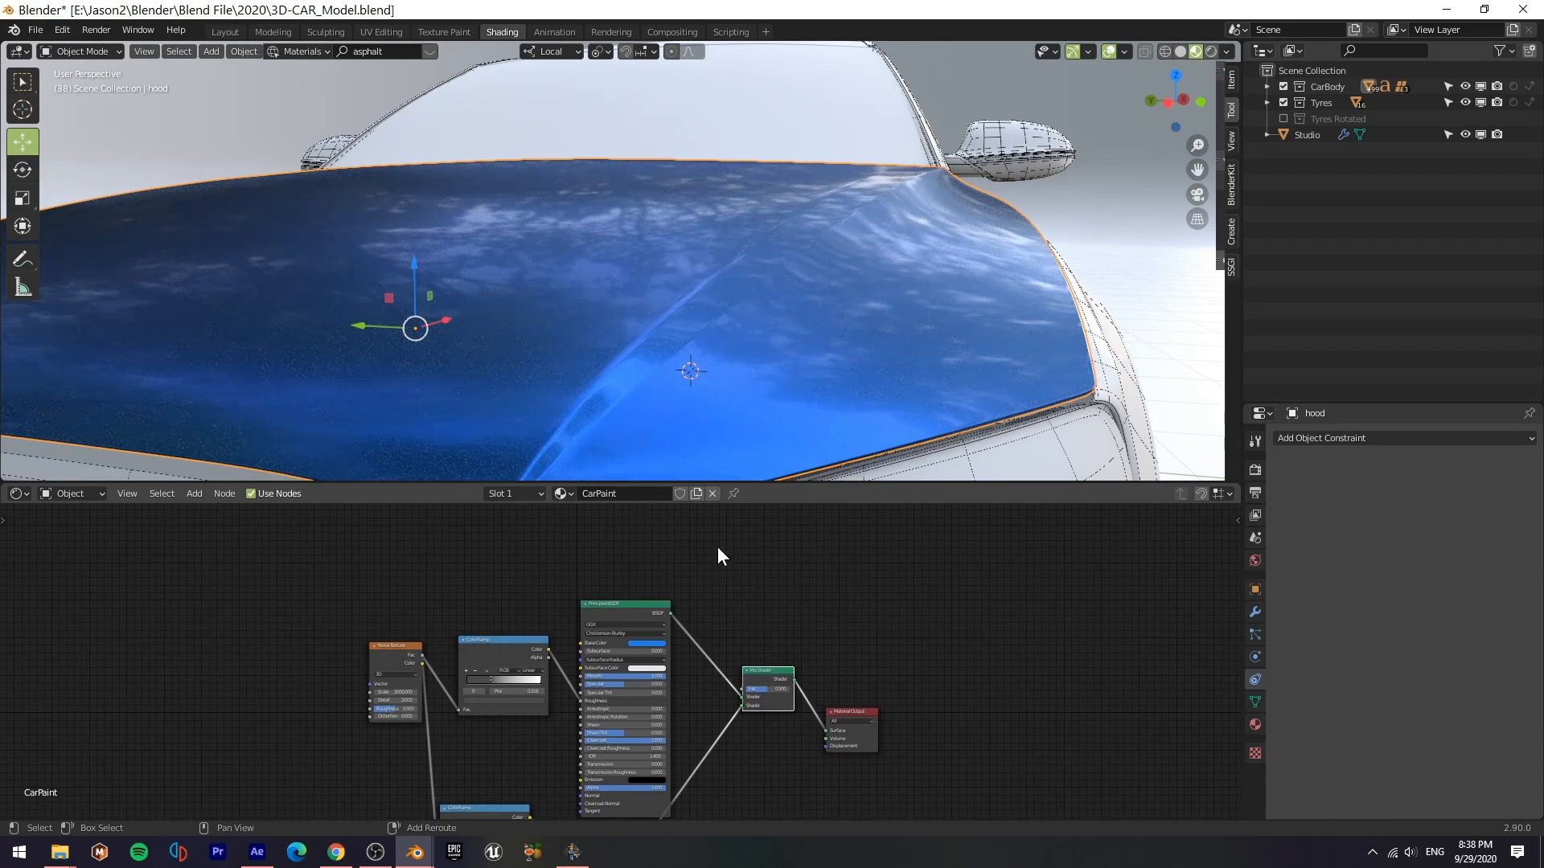
pyautogui.click(584, 494)
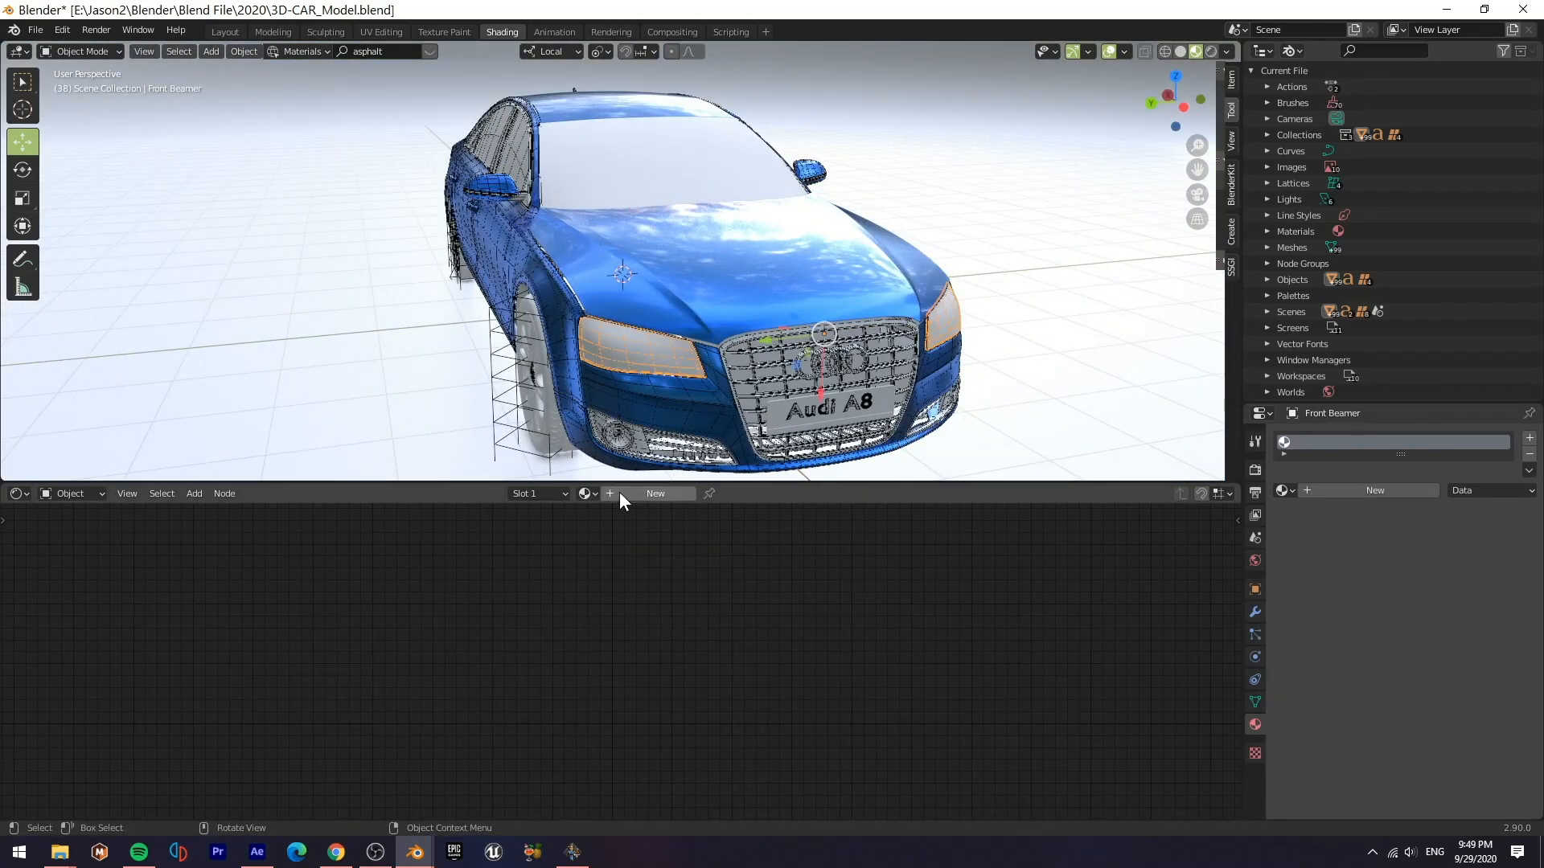
# Create the GlassBeamer material for the headlight cover from Glass and Transparent BSDF nodes.
pyautogui.click(656, 494)
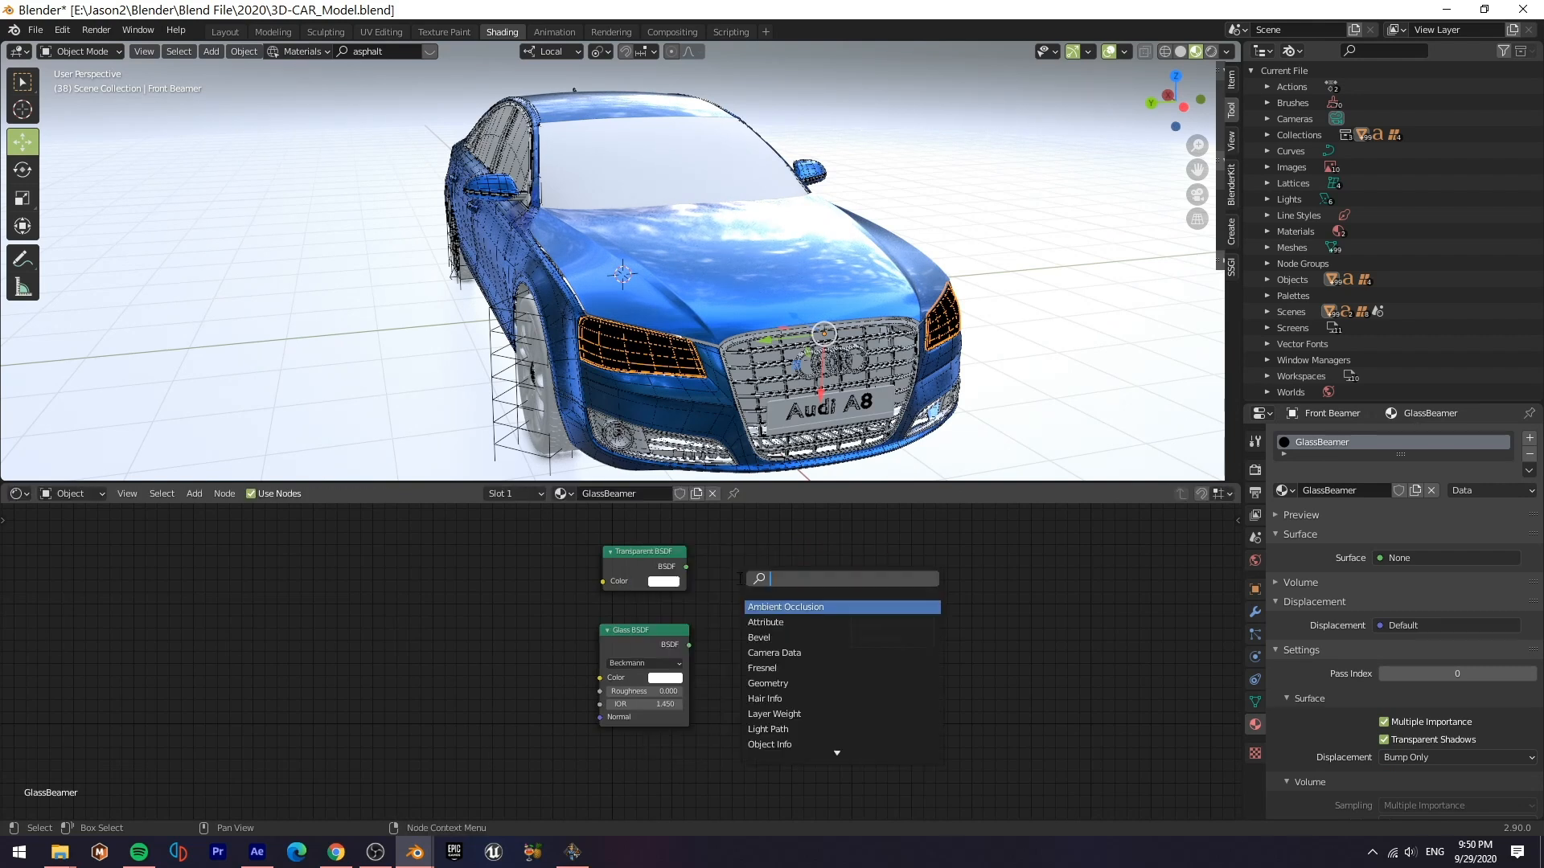
pyautogui.write('mix')
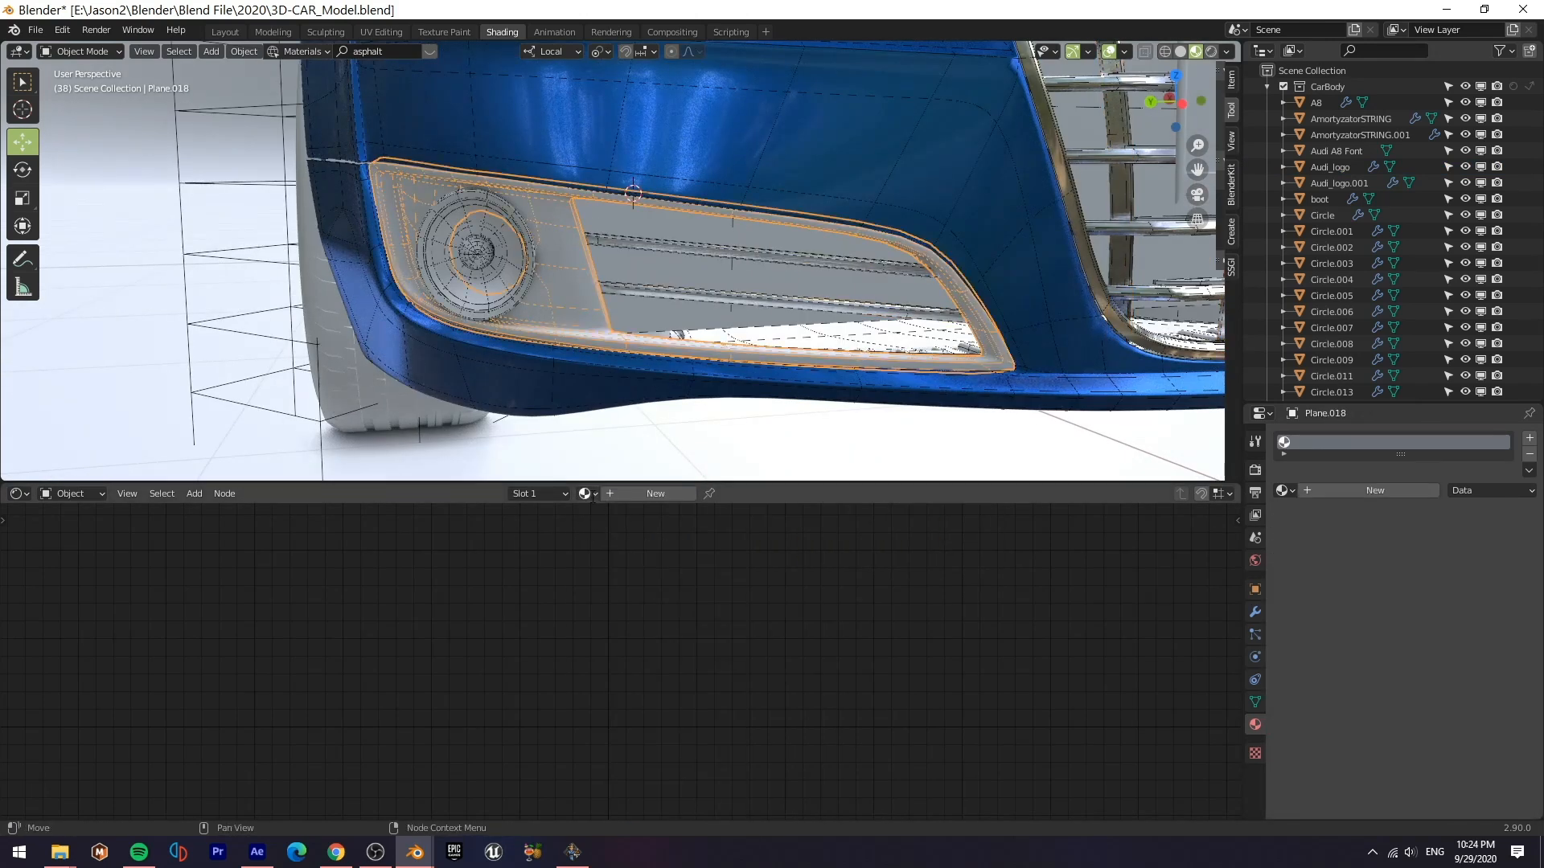
# Create a black Plastic material for the fog-light surround with noise, normal map, bump and lowered roughness.
pyautogui.click(656, 494)
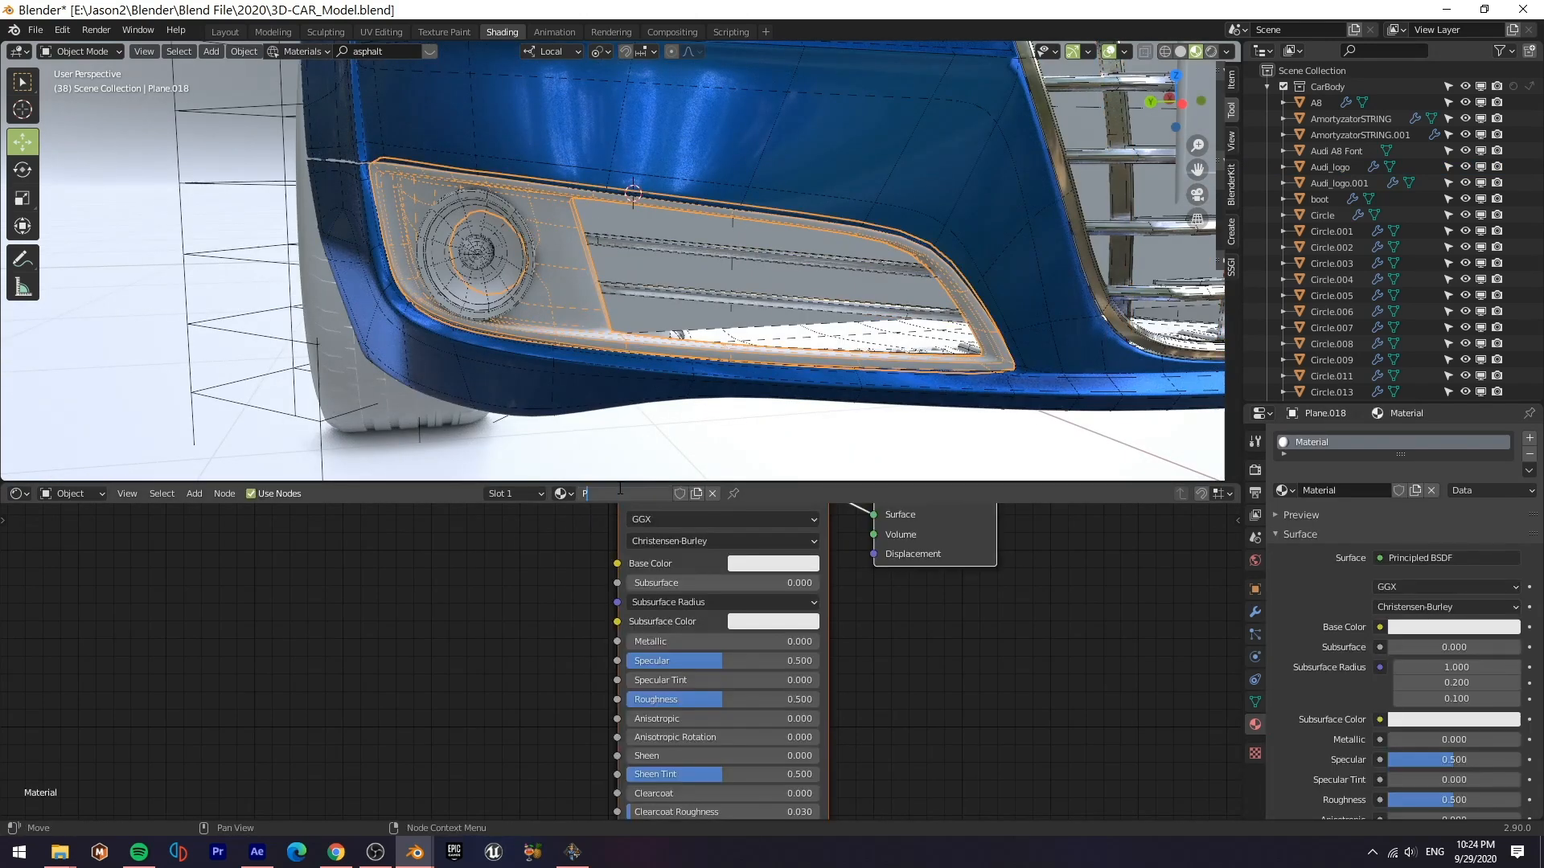
pyautogui.write('Plastick')
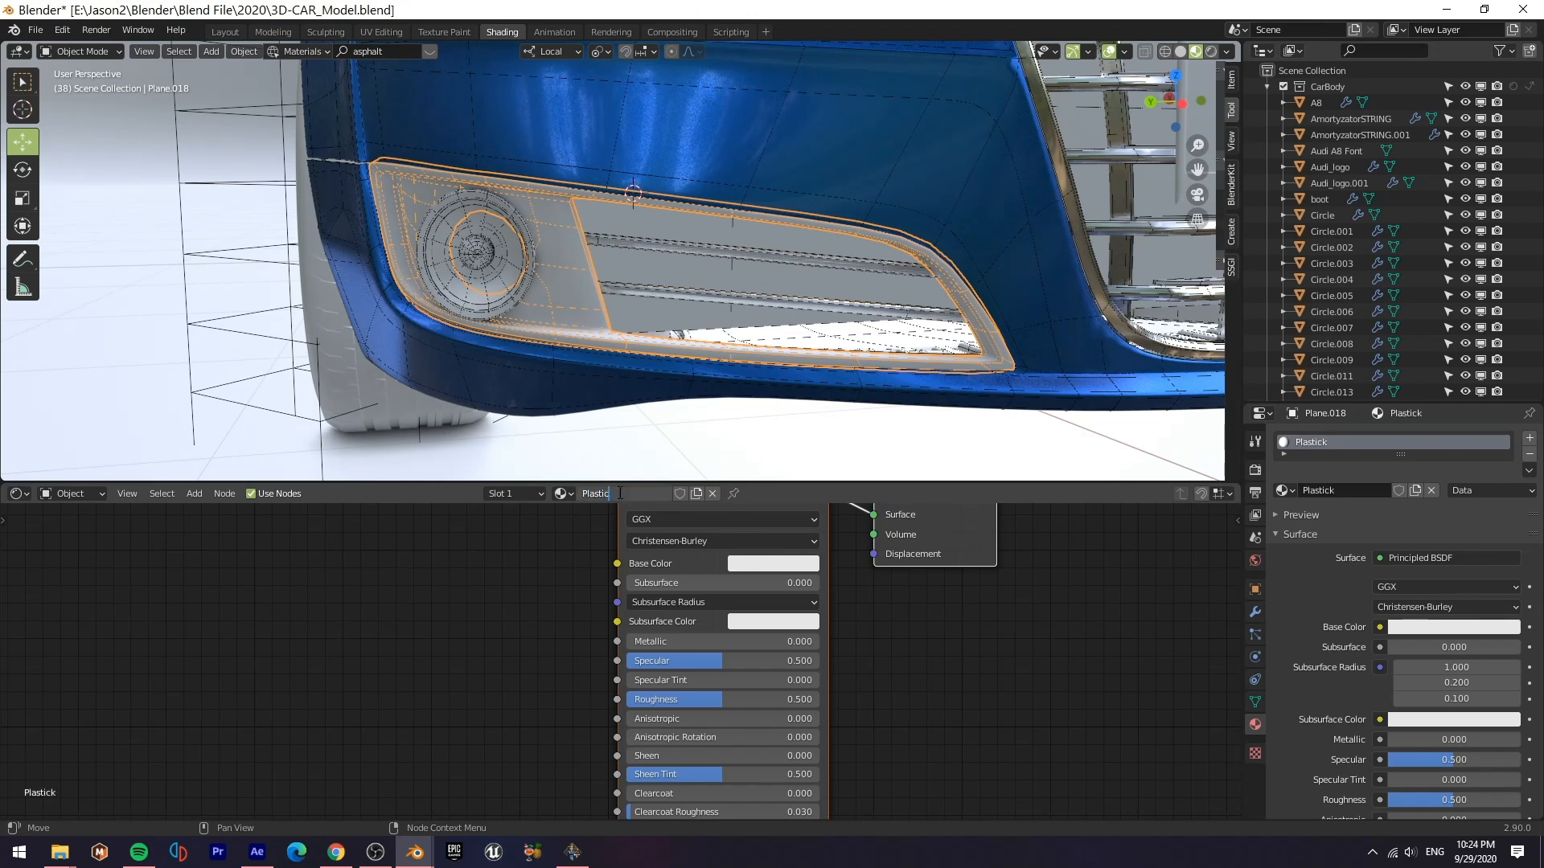
pyautogui.click(772, 563)
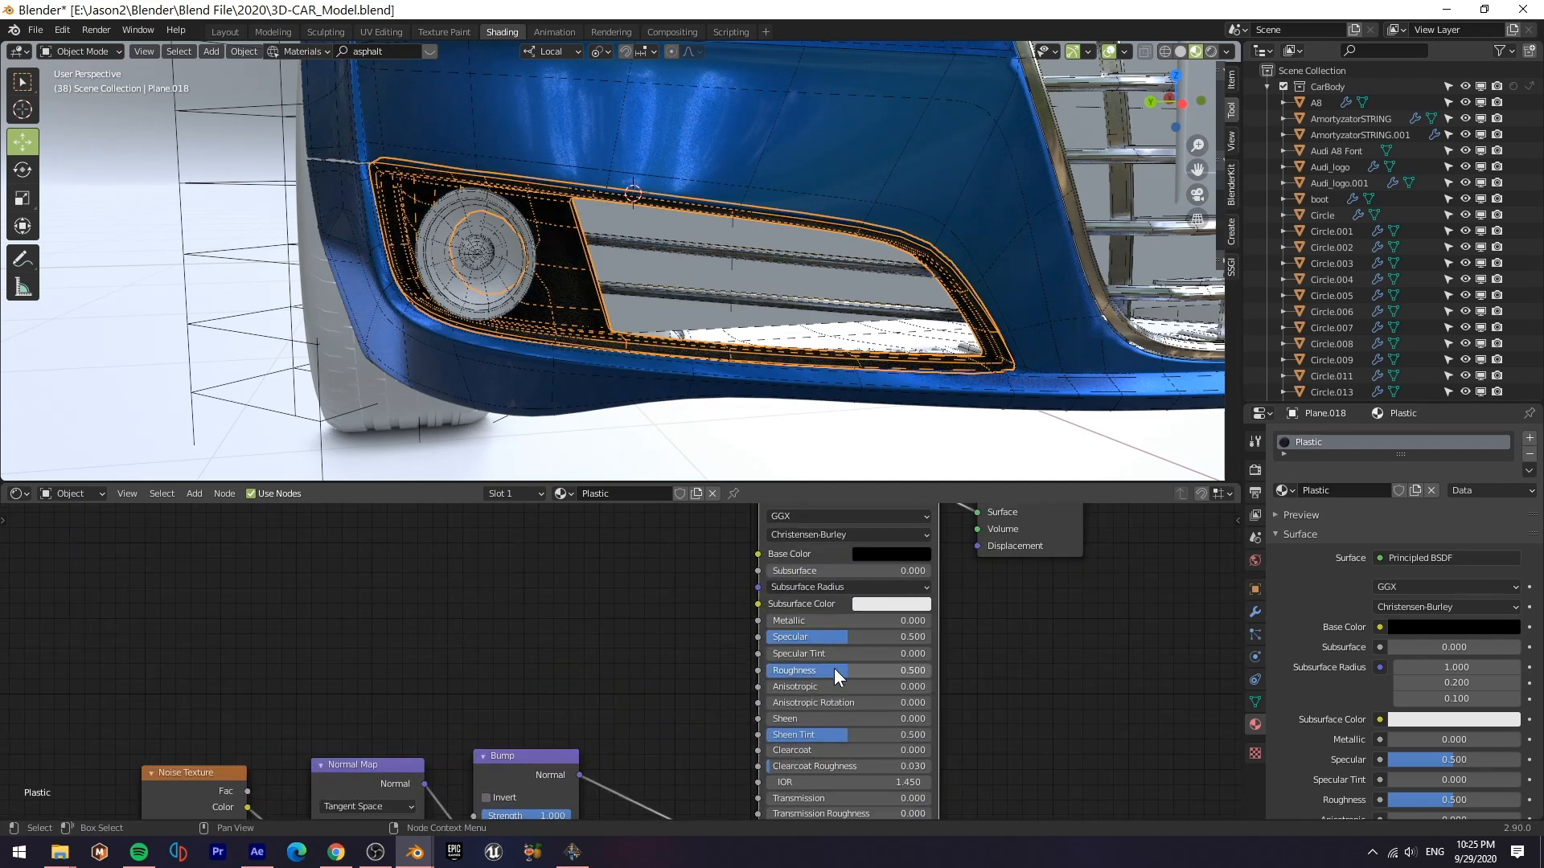
pyautogui.moveTo(848, 671); pyautogui.dragTo(808, 670)
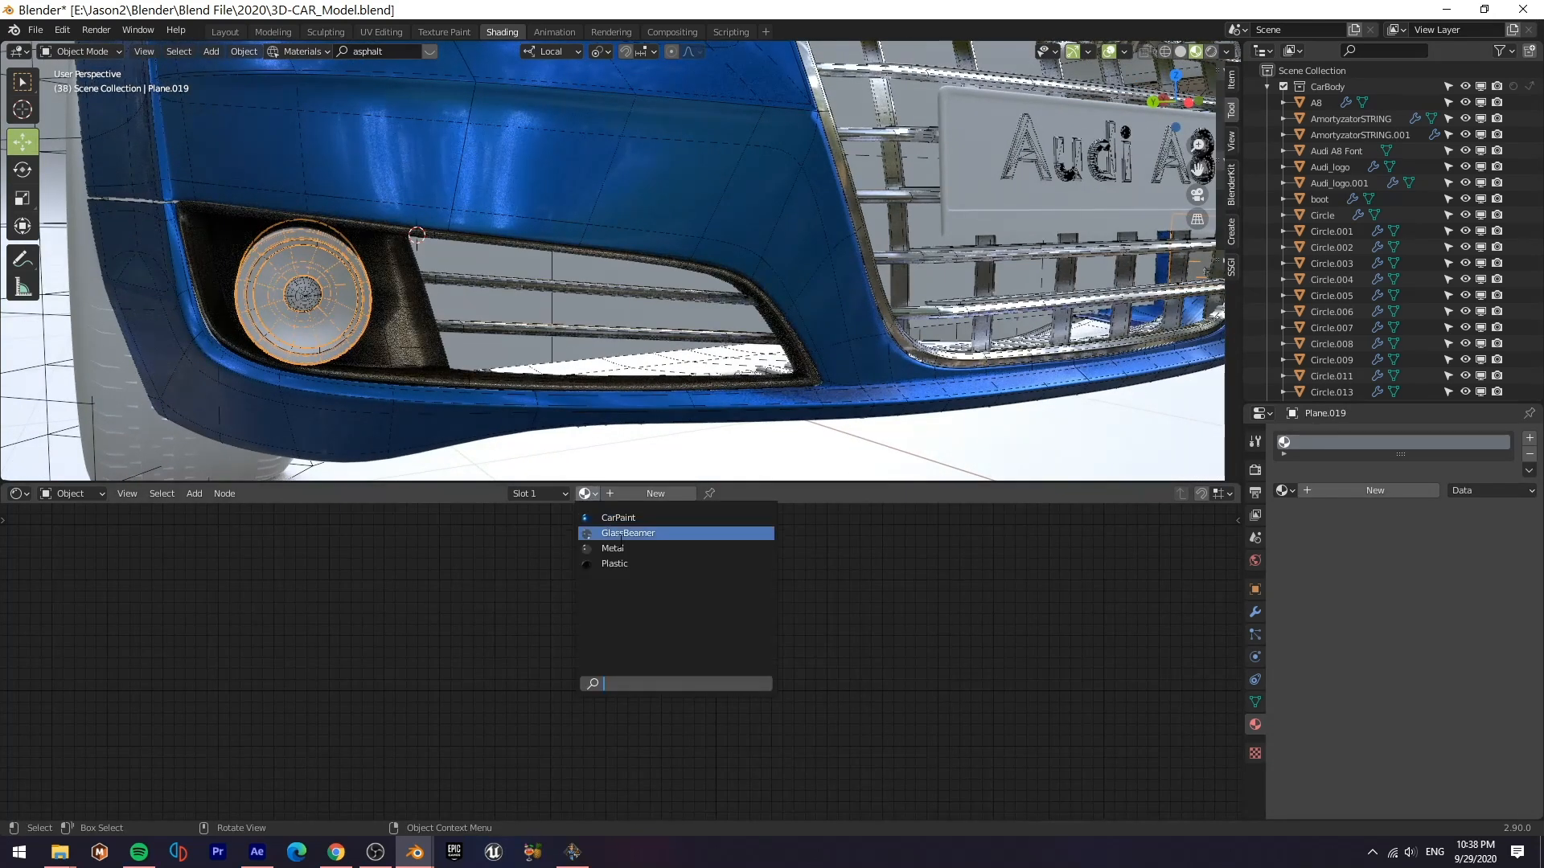
# Assign the existing GlassBeamer material to the fog light lens.
pyautogui.click(613, 547)
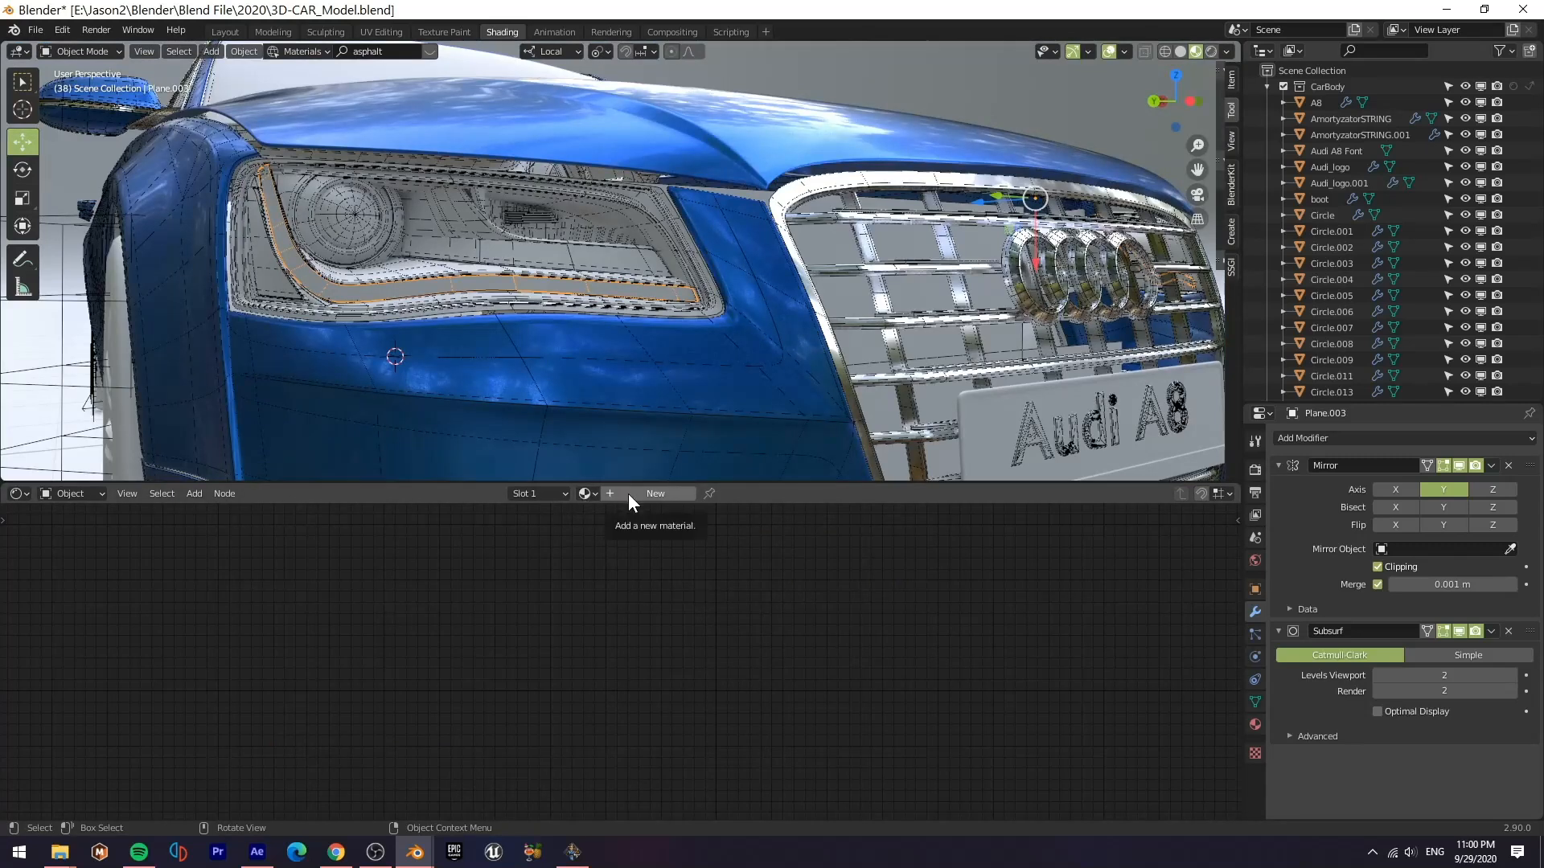
# Create a fully metallic, low-roughness MetalReflective material and share it across the headlight housing parts.
pyautogui.click(656, 493)
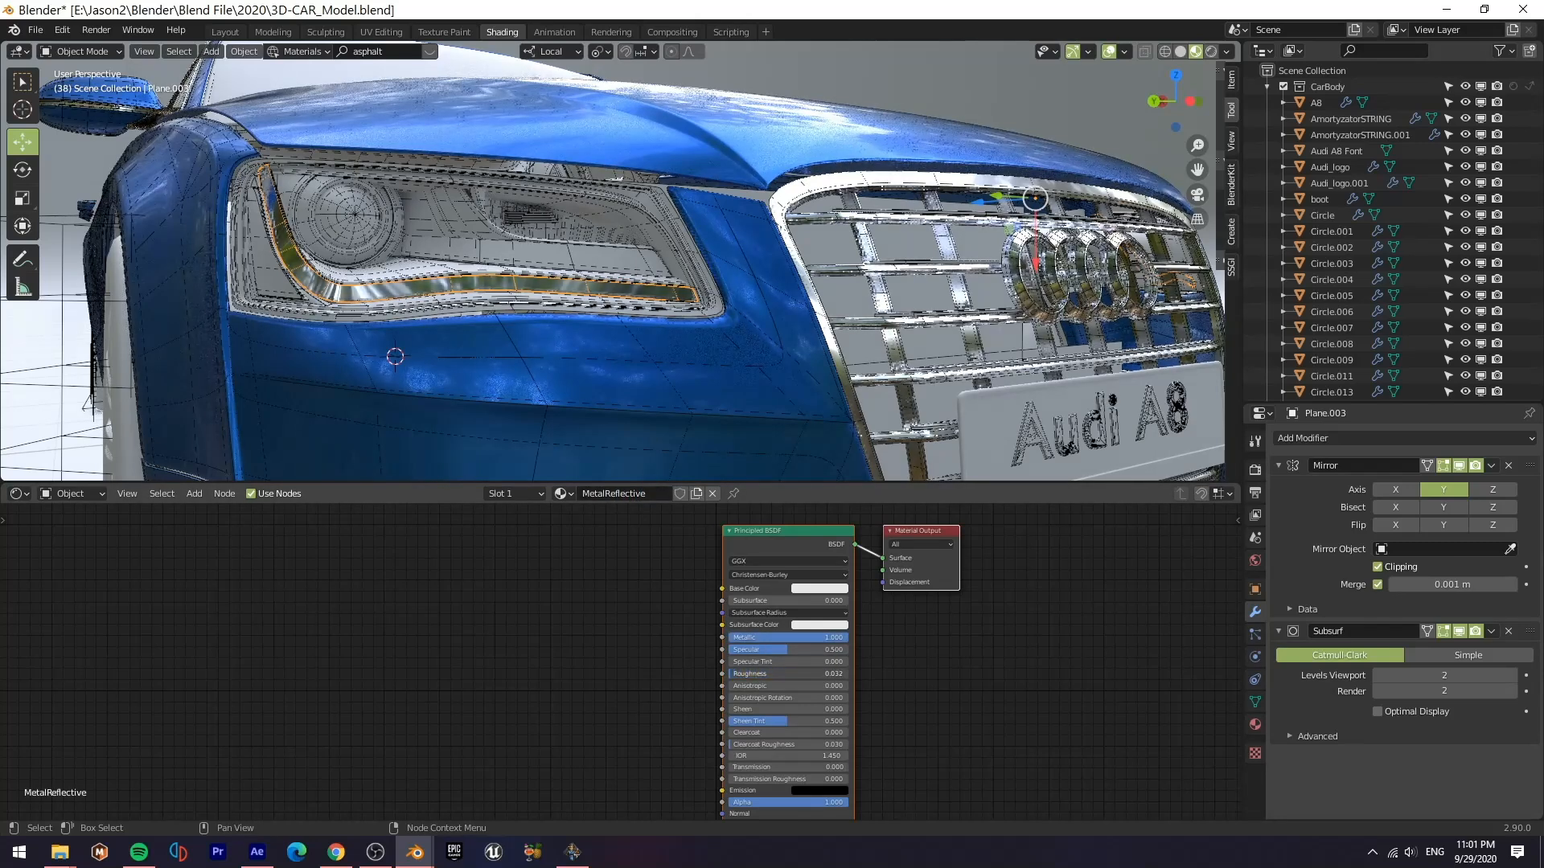
pyautogui.click(585, 494)
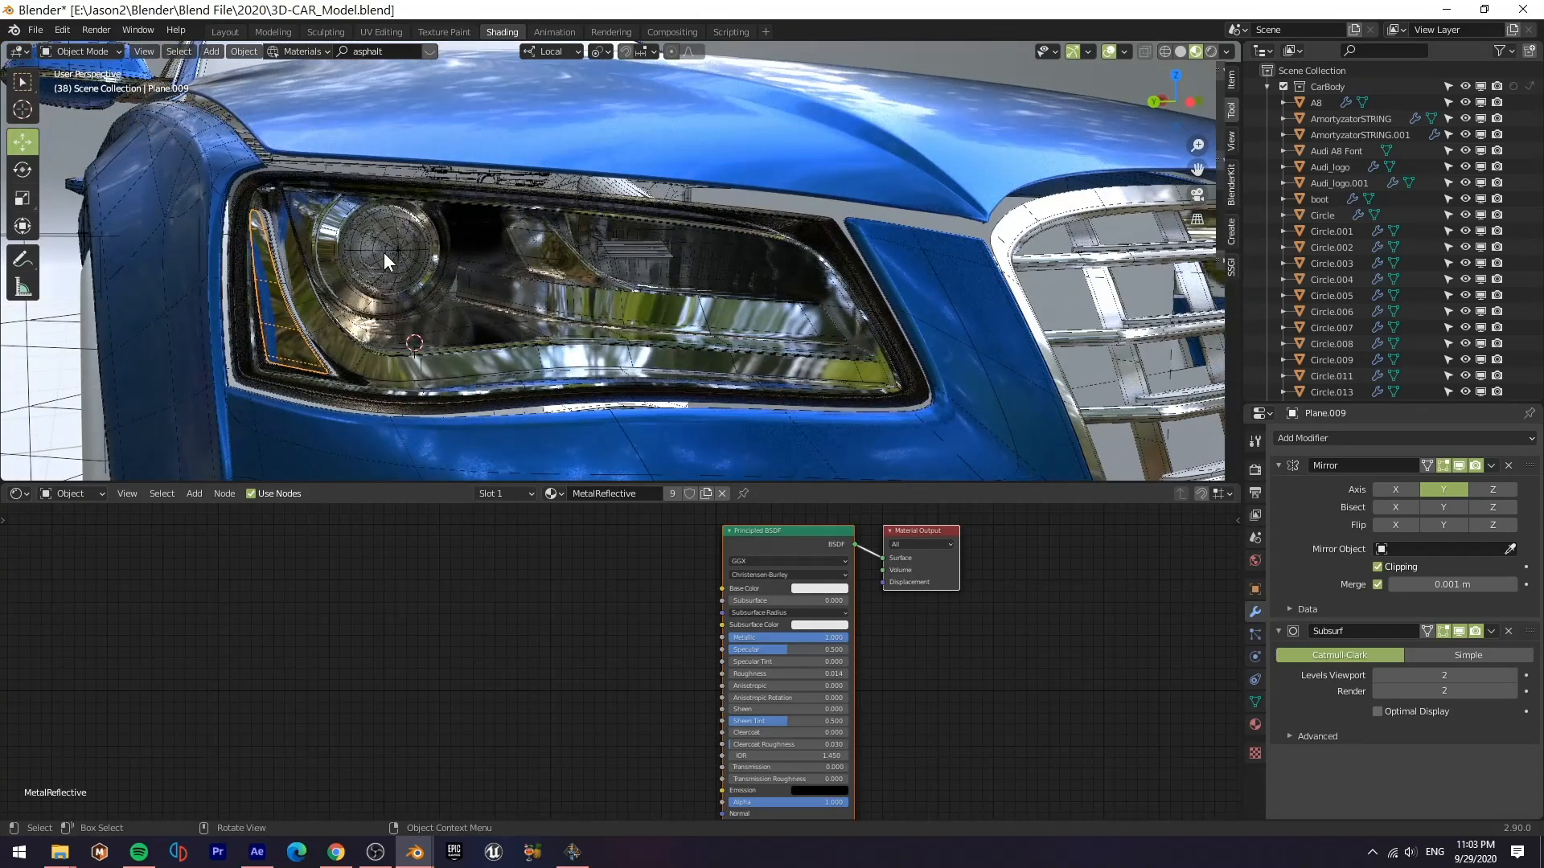
pyautogui.click(379, 257)
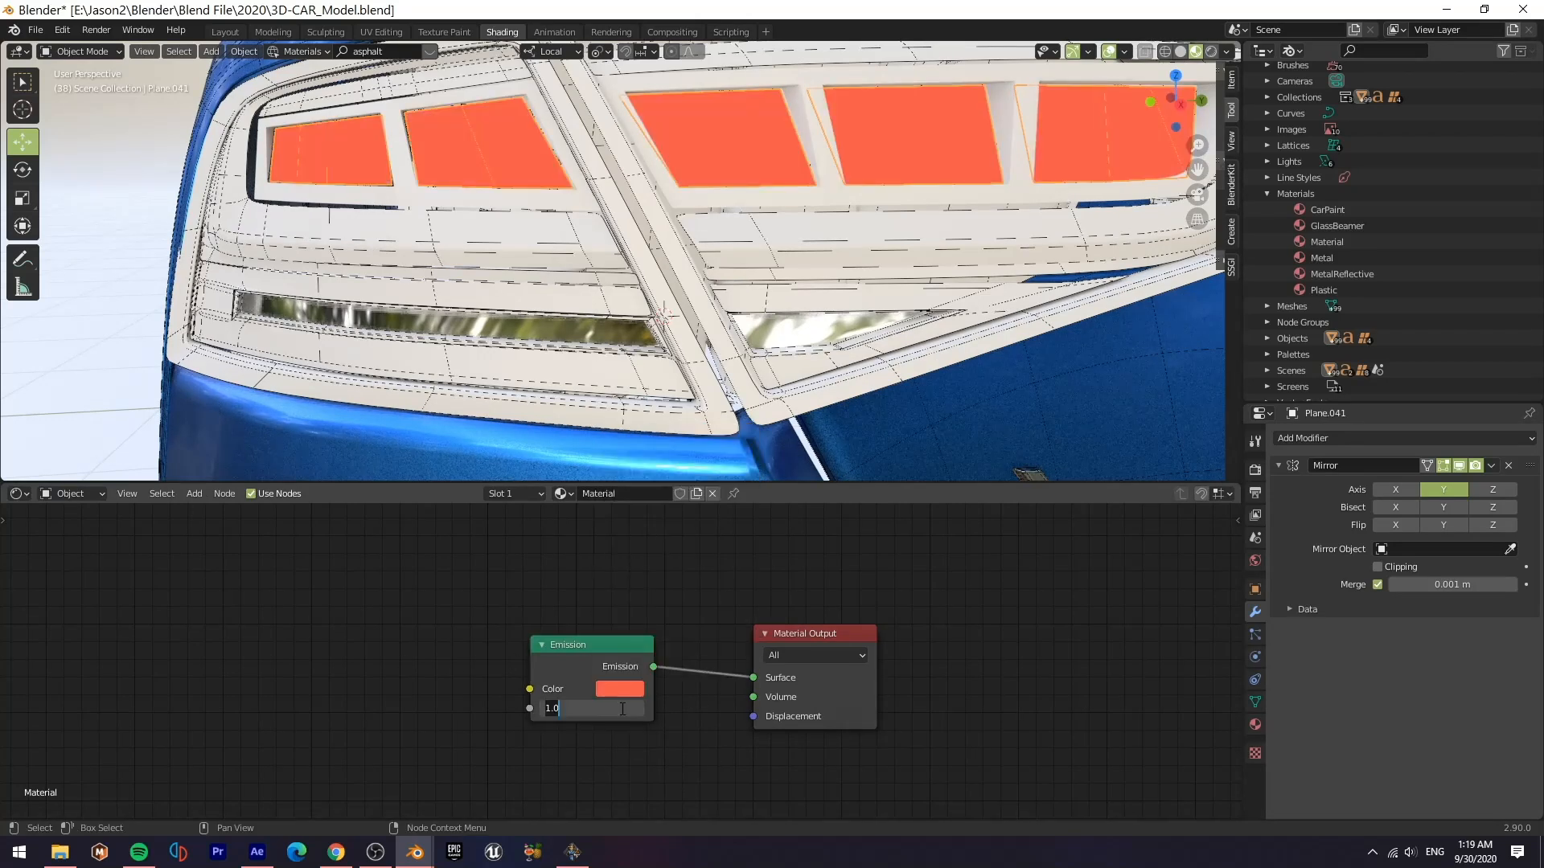
# Set the tail lights' orange-red Emission strength and reuse it on another tail light part.
pyautogui.click(583, 493)
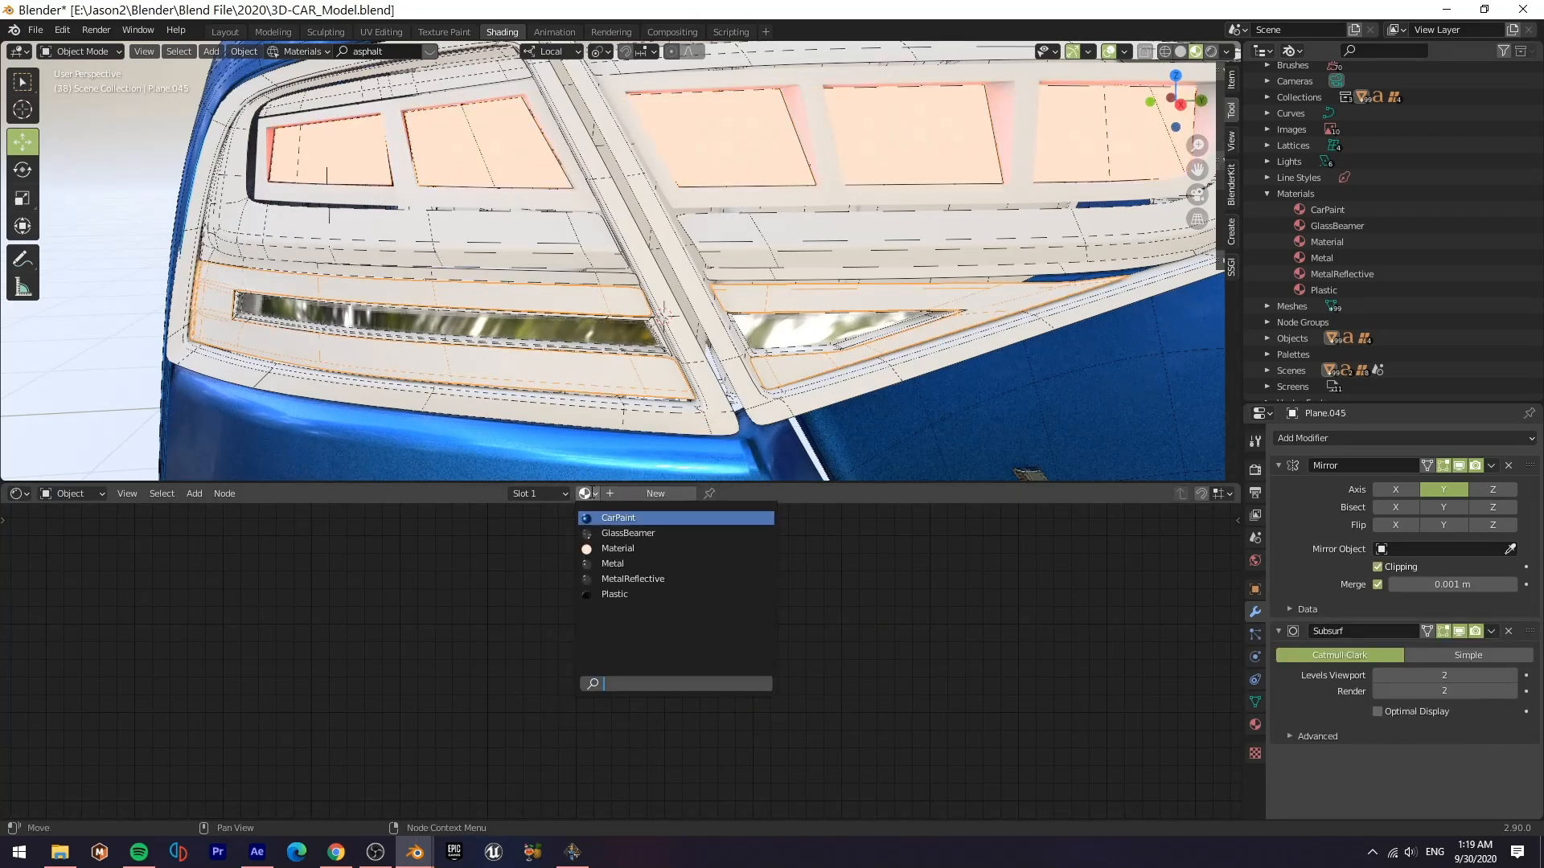
pyautogui.click(617, 546)
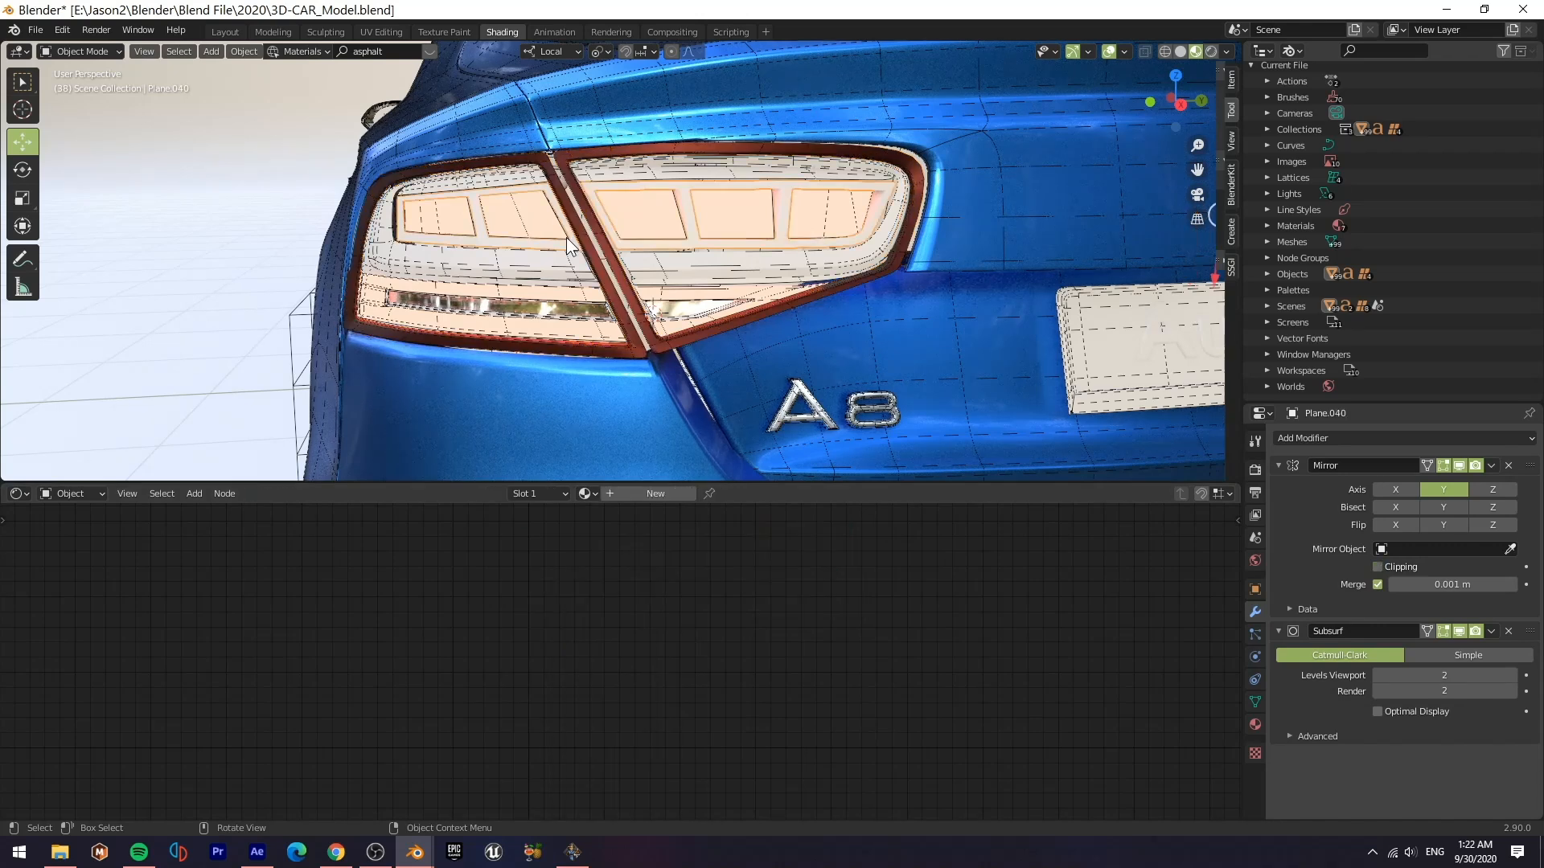
# Create the RedChrome2 material for the tail light frame with red base colour and Metallic 1.
pyautogui.click(669, 608)
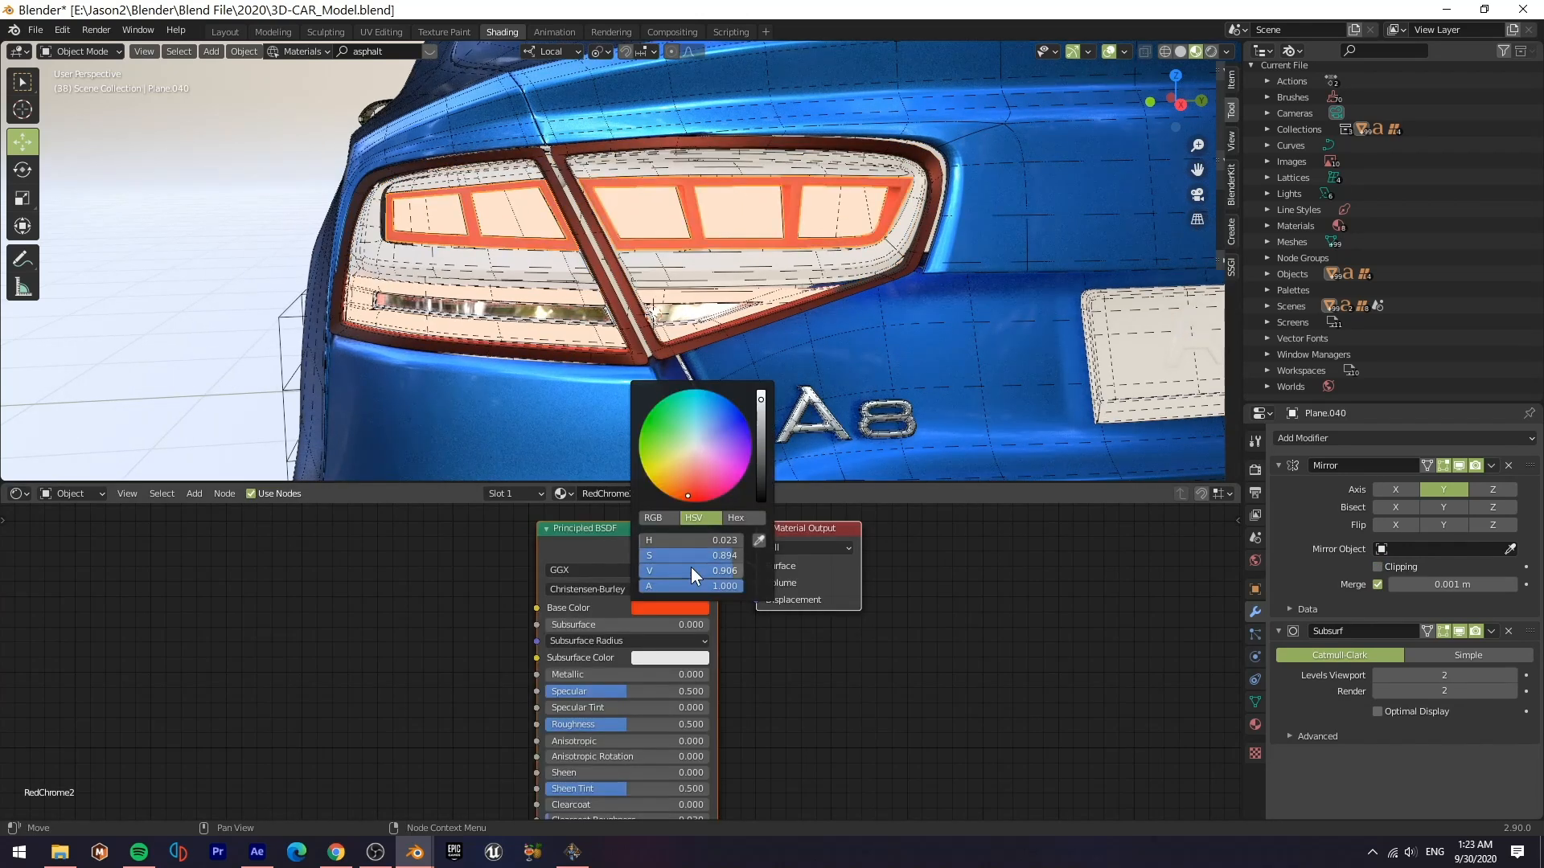
pyautogui.click(634, 737)
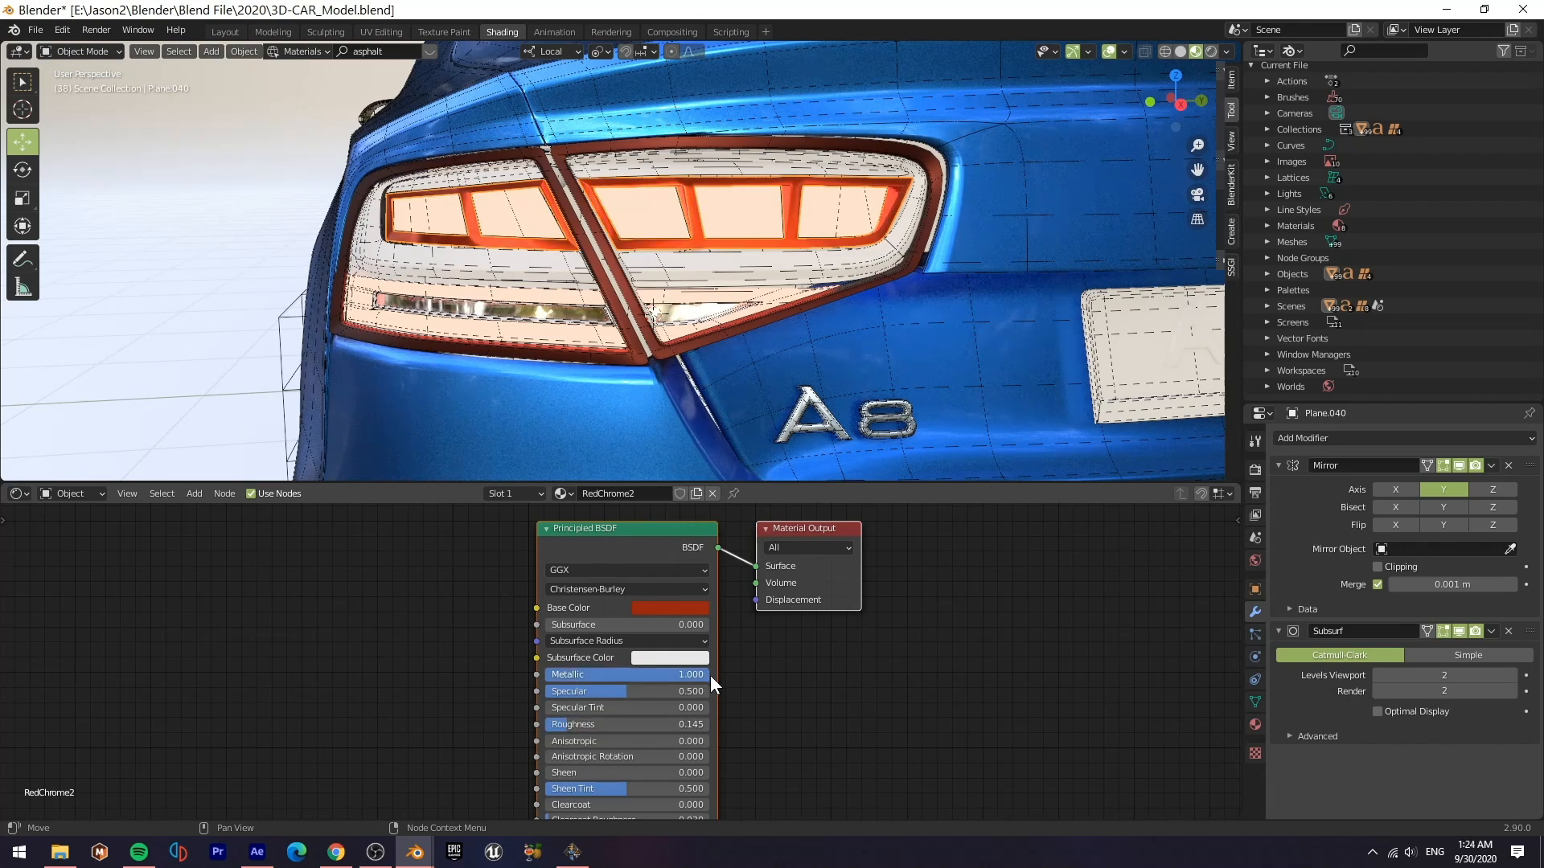
pyautogui.click(669, 608)
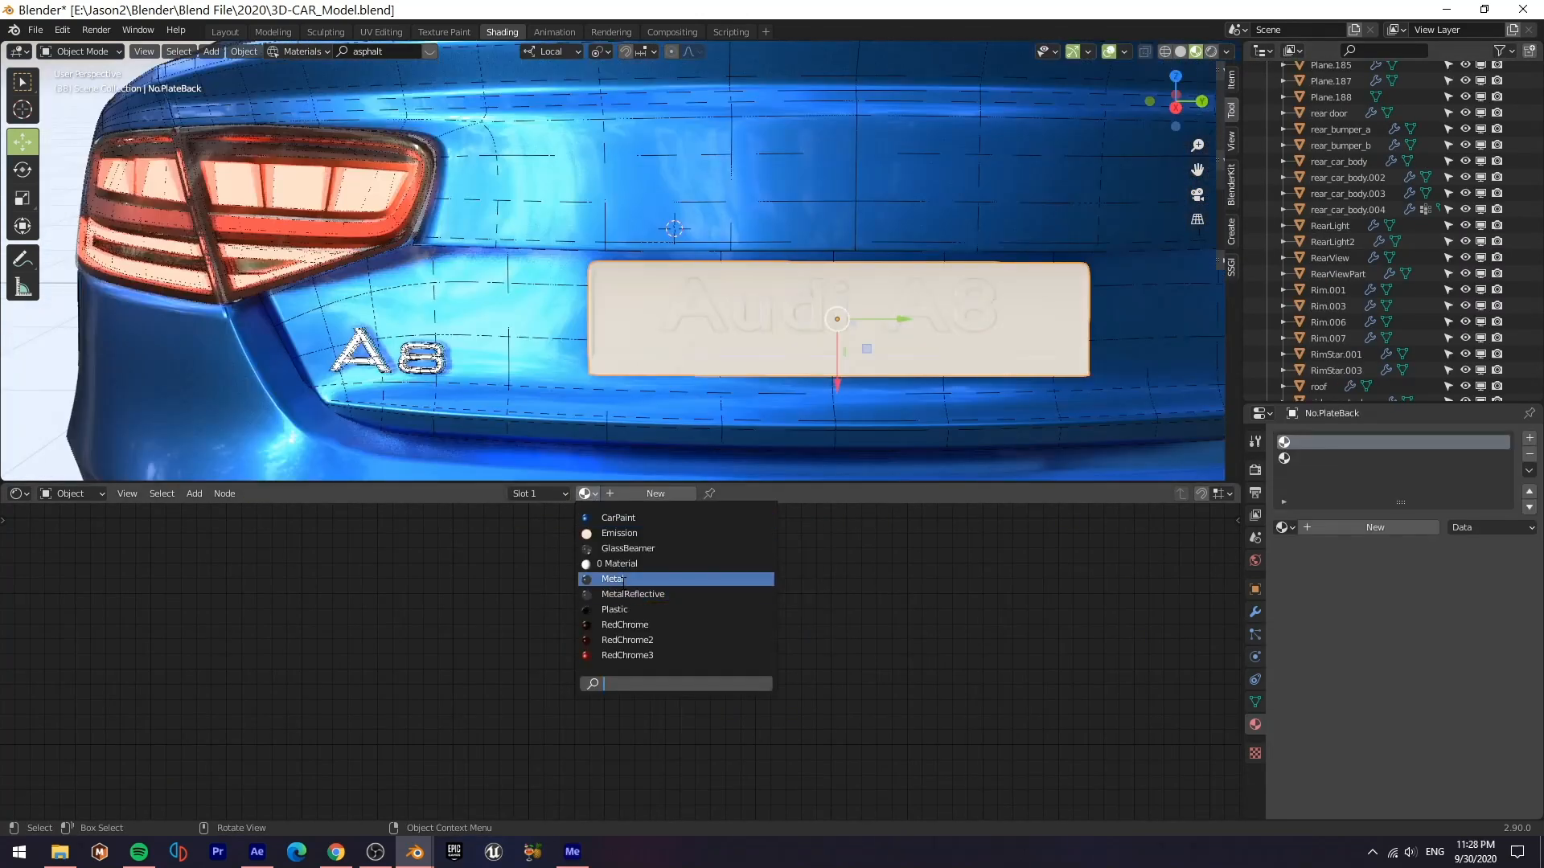
# Assign Metal to the rear plate backing, add a second material slot, and select the front plate.
pyautogui.click(613, 579)
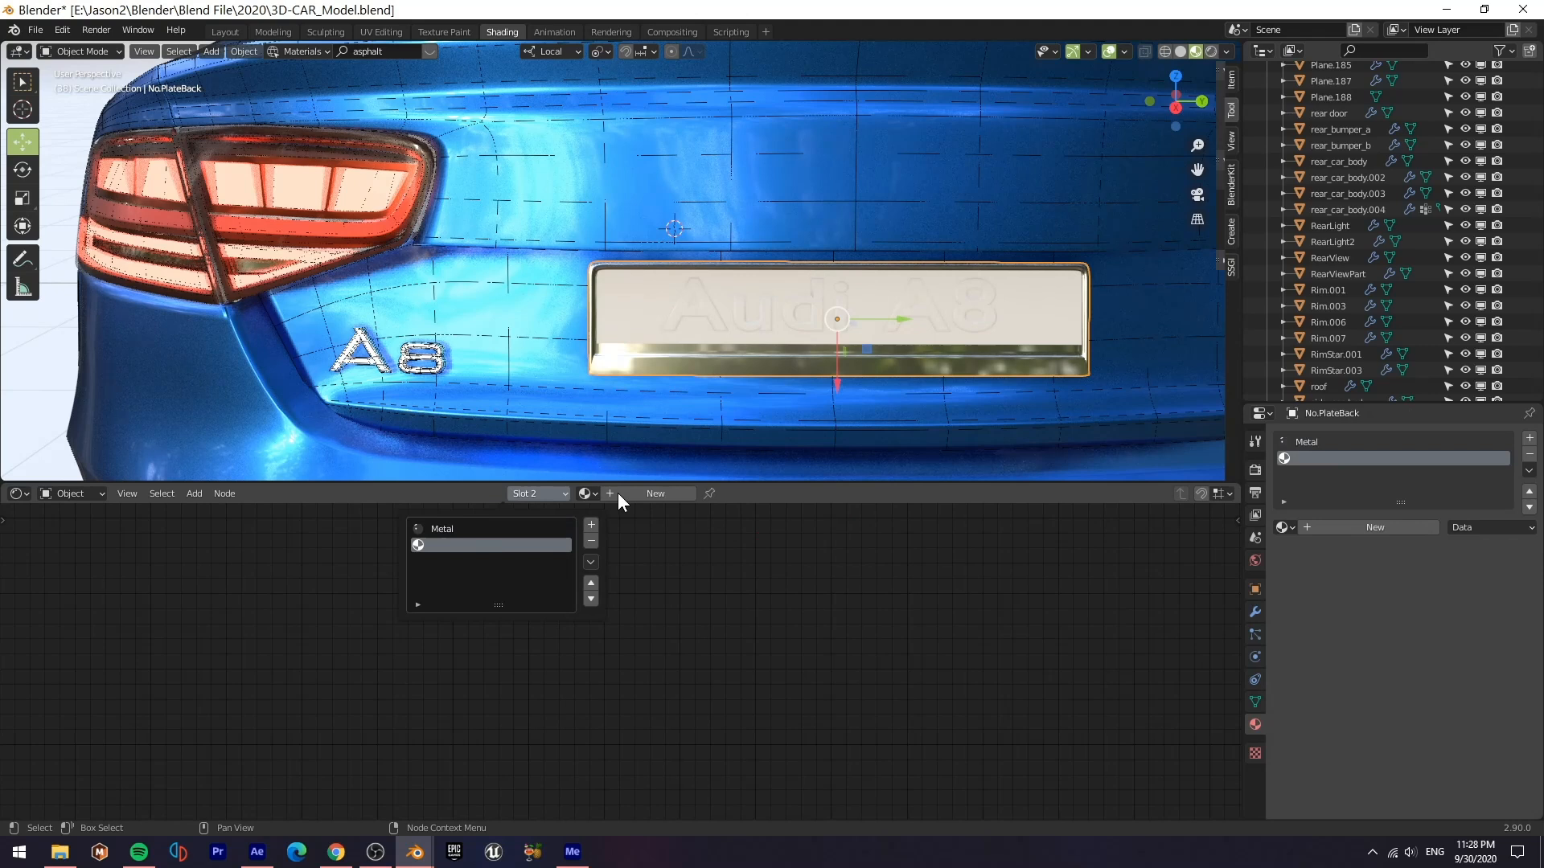
pyautogui.click(655, 494)
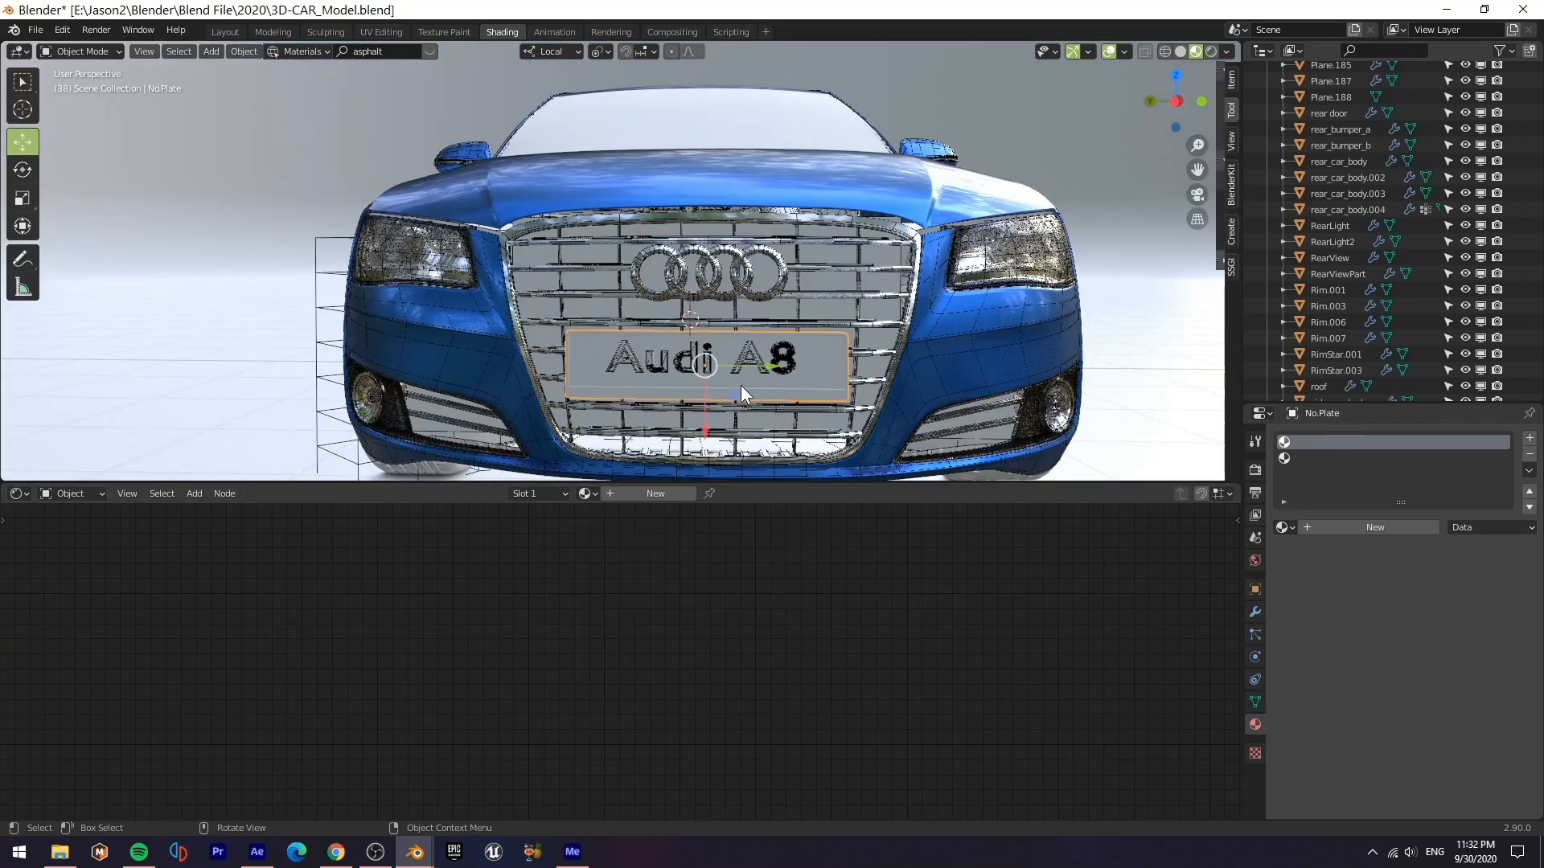
pyautogui.click(584, 493)
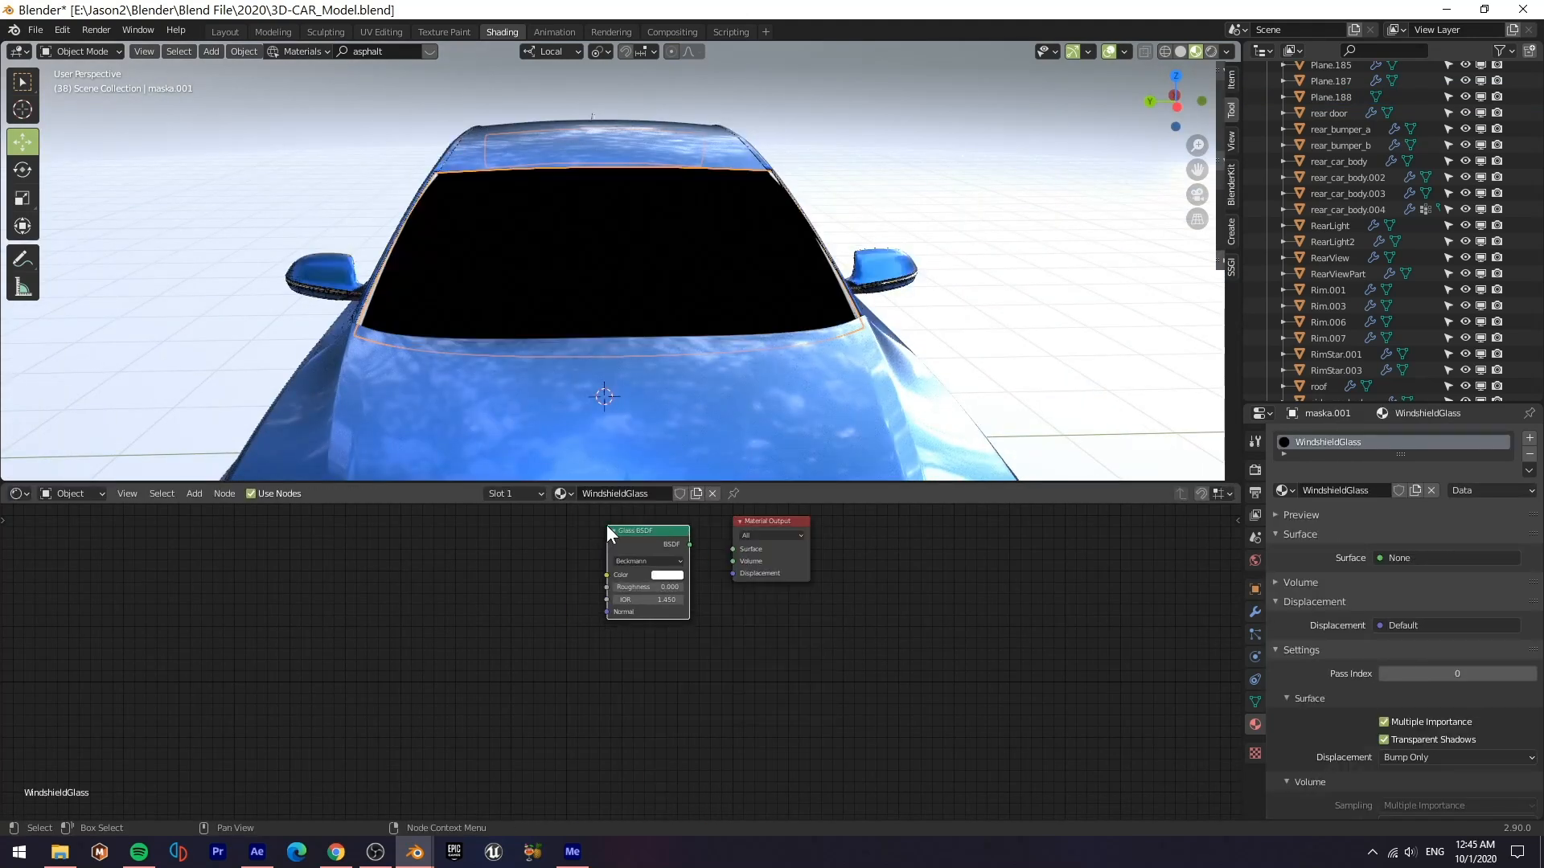
# Tune the WindshieldGlass Glass BSDF, then give the tyre a black Tyres material.
pyautogui.click(667, 574)
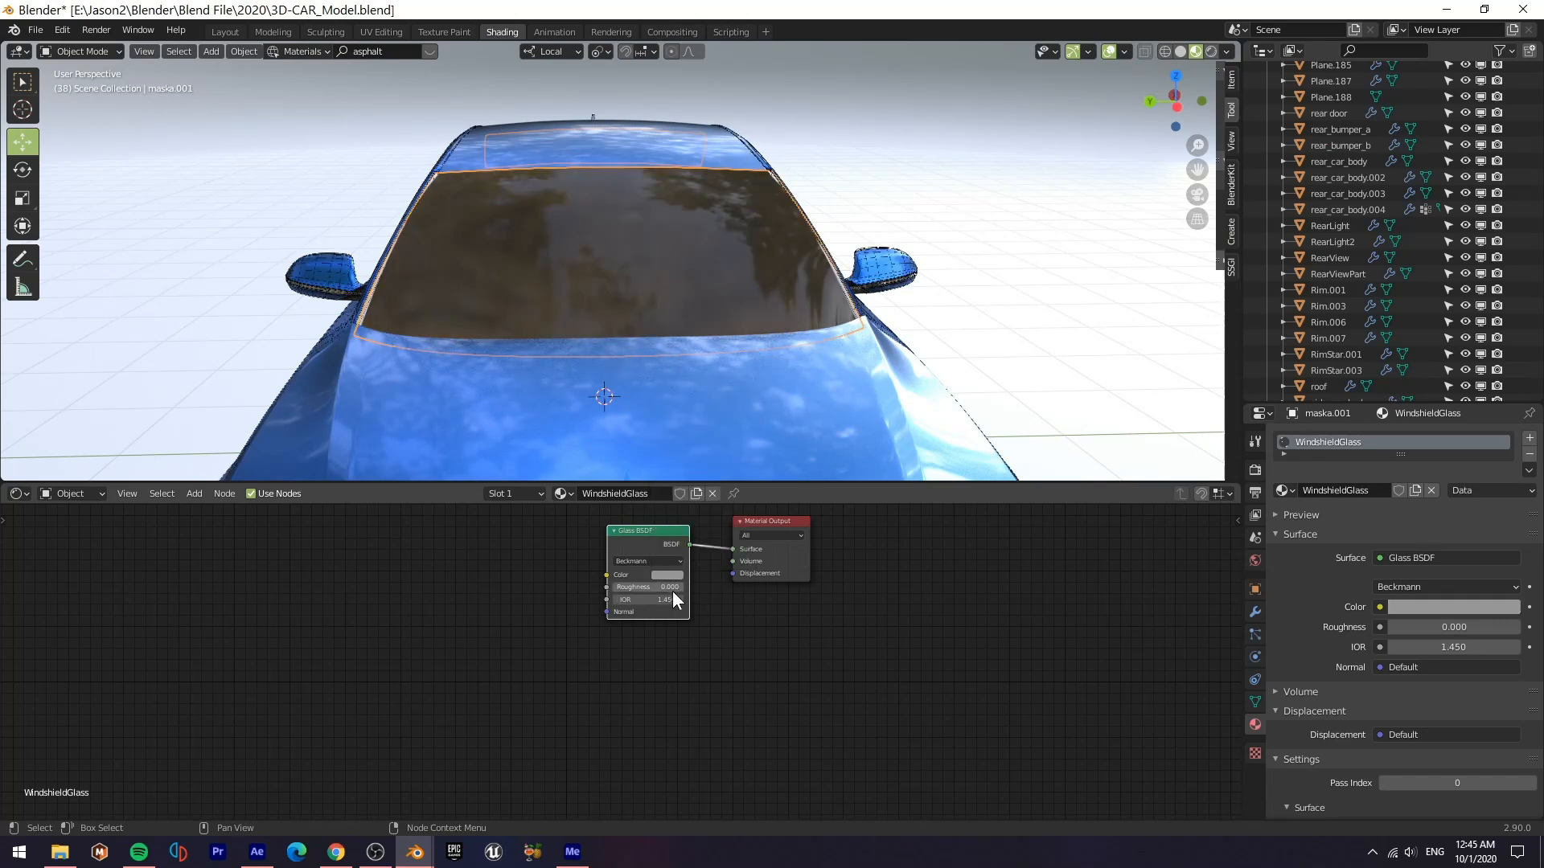
pyautogui.moveTo(650, 587); pyautogui.dragTo(674, 587)
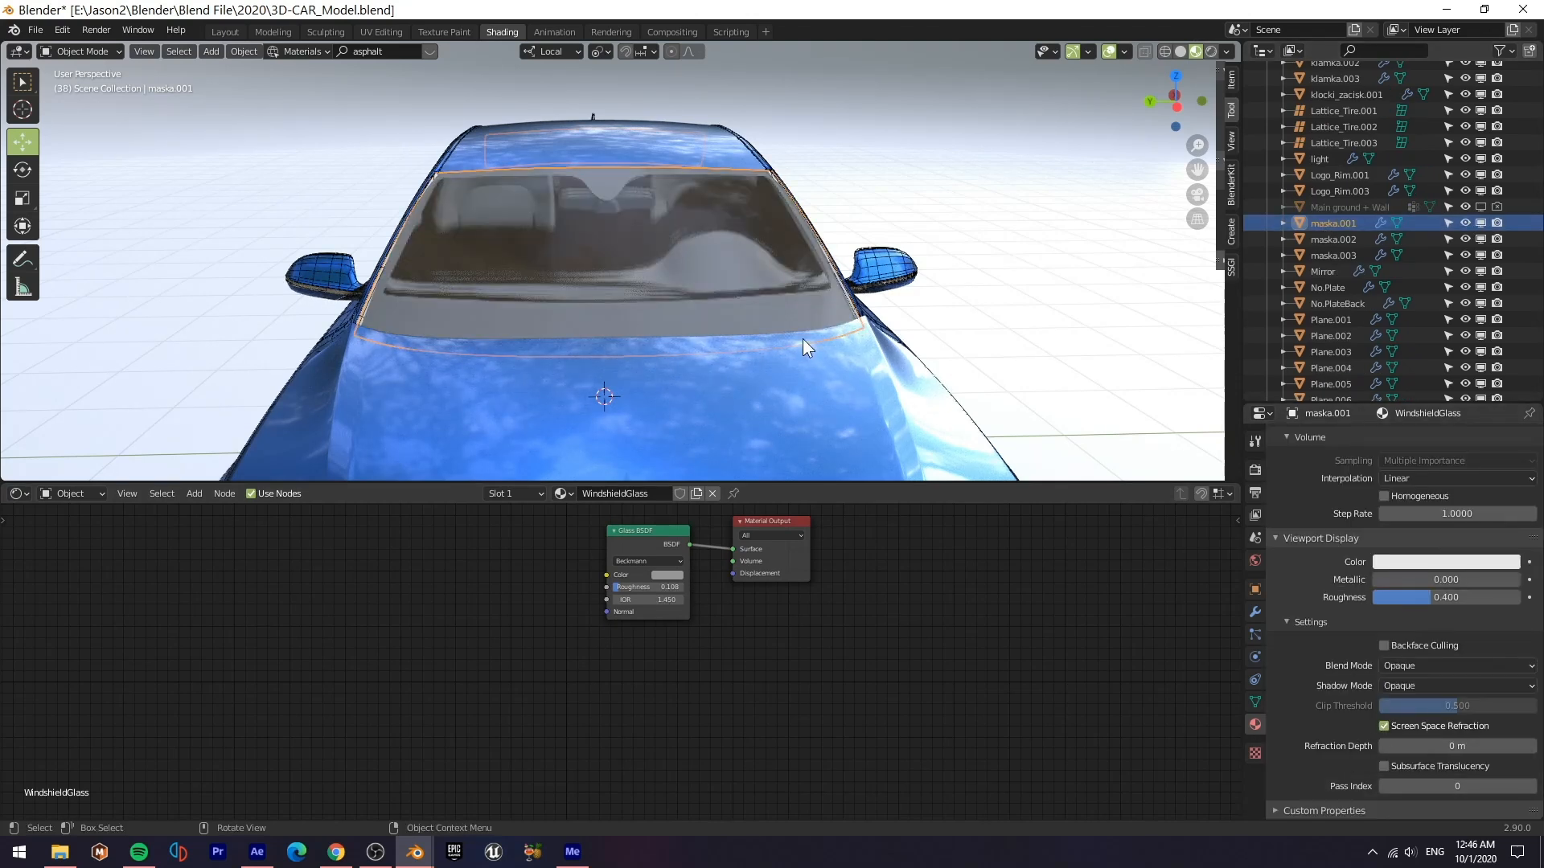
pyautogui.click(1333, 238)
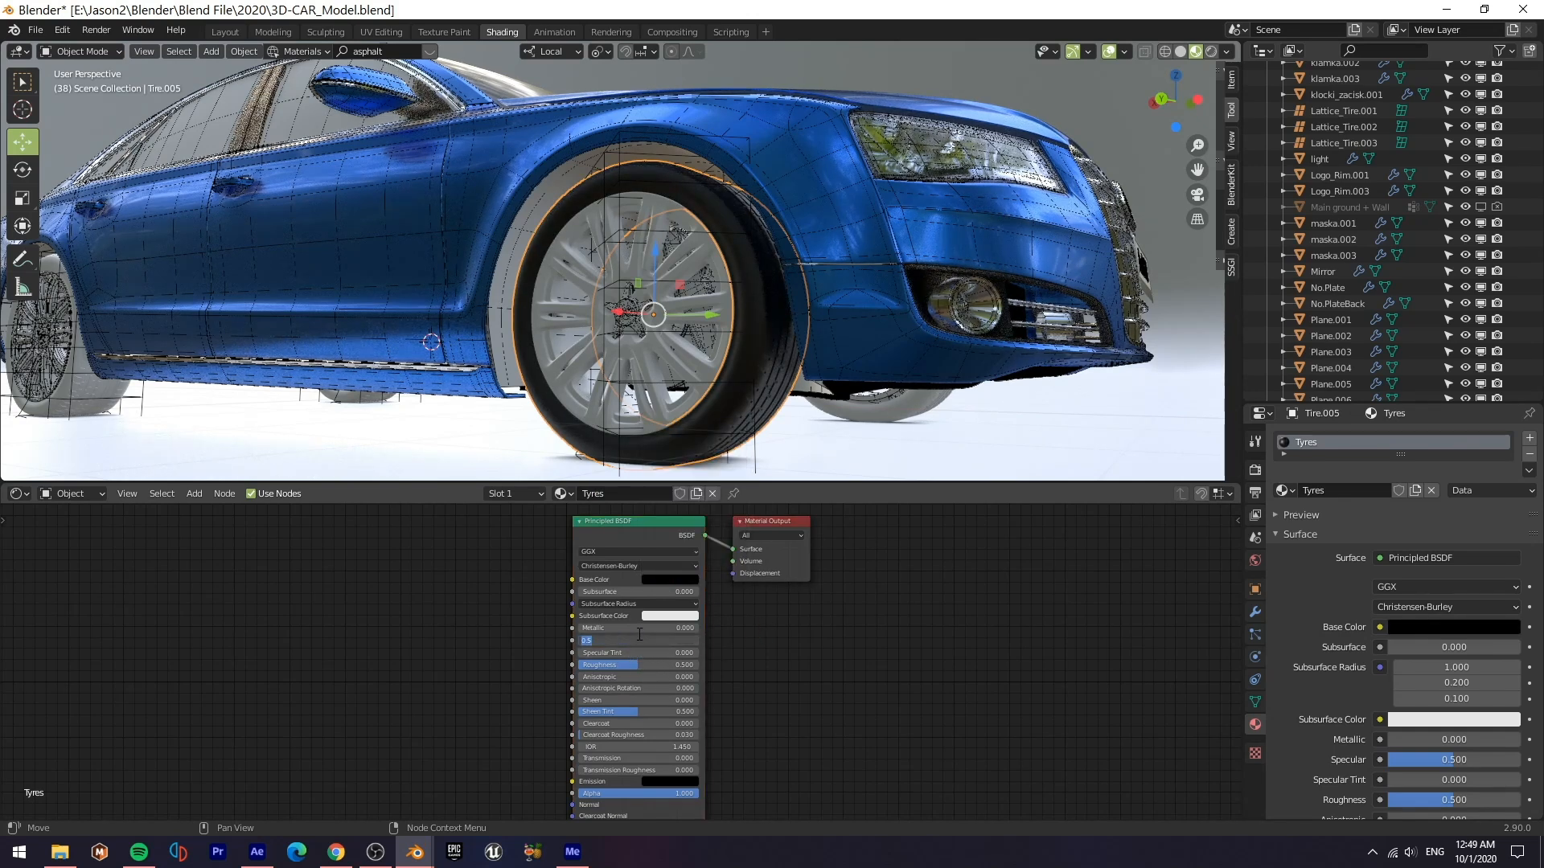
# Create a Brake material for the caliper and give the shock absorber an existing material.
pyautogui.moveTo(650, 642); pyautogui.dragTo(621, 642)
pyautogui.write('Bra')
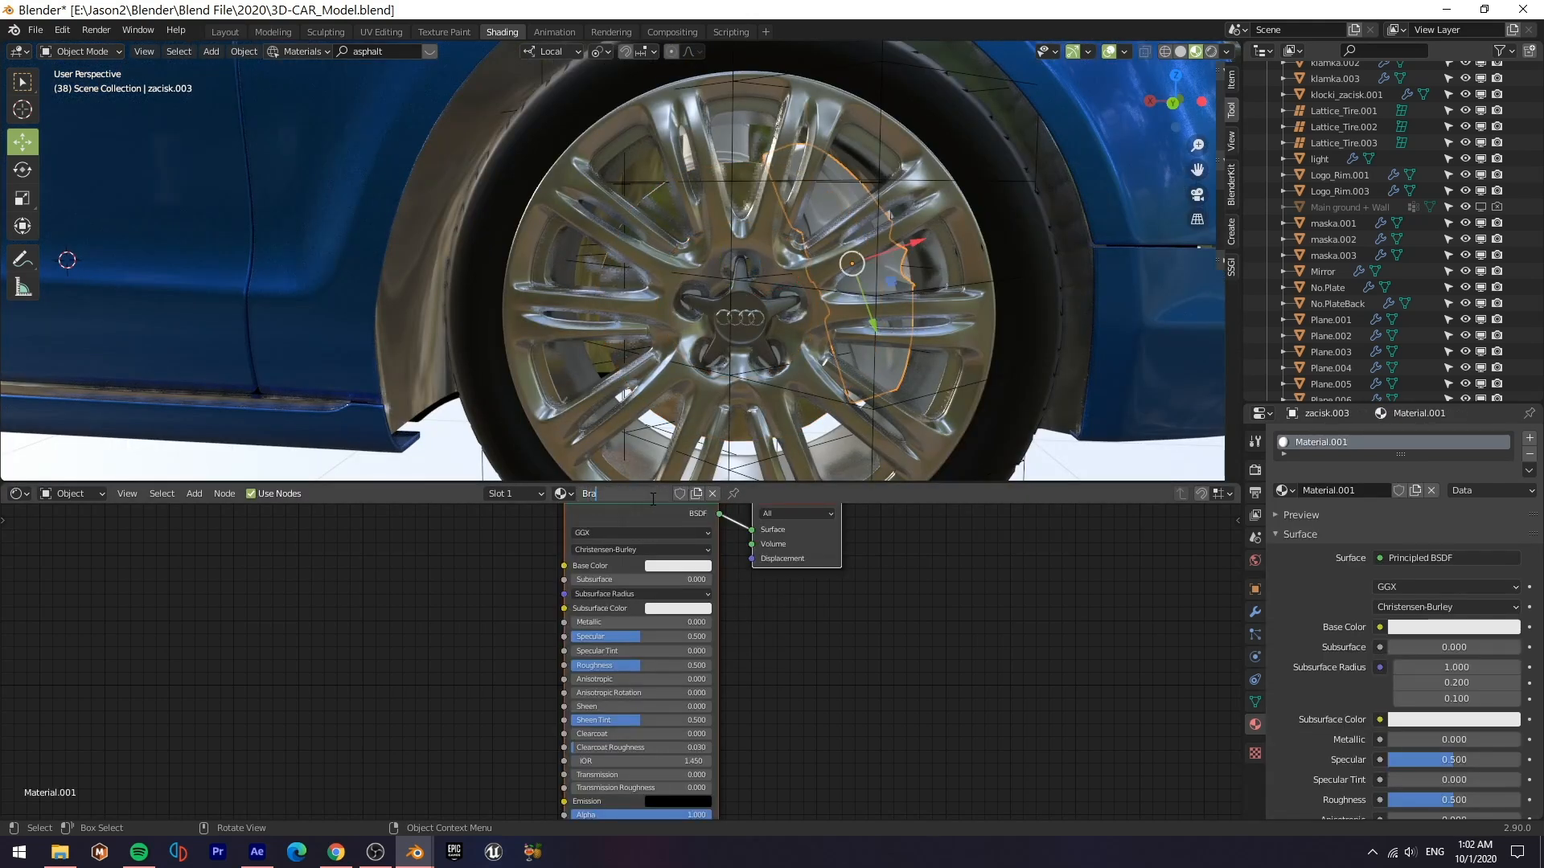
pyautogui.click(677, 566)
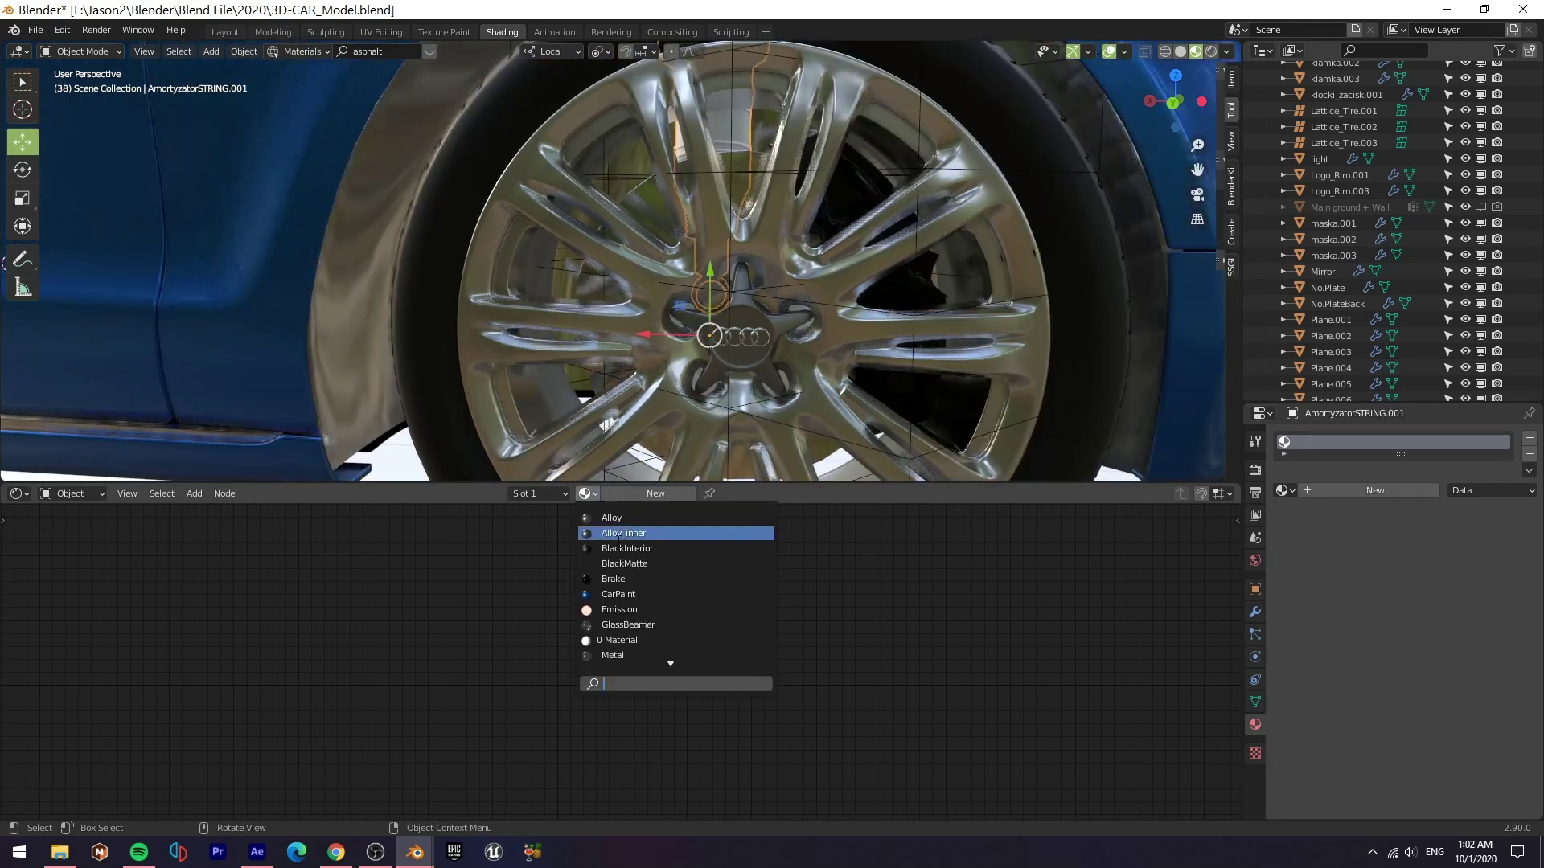
pyautogui.click(611, 655)
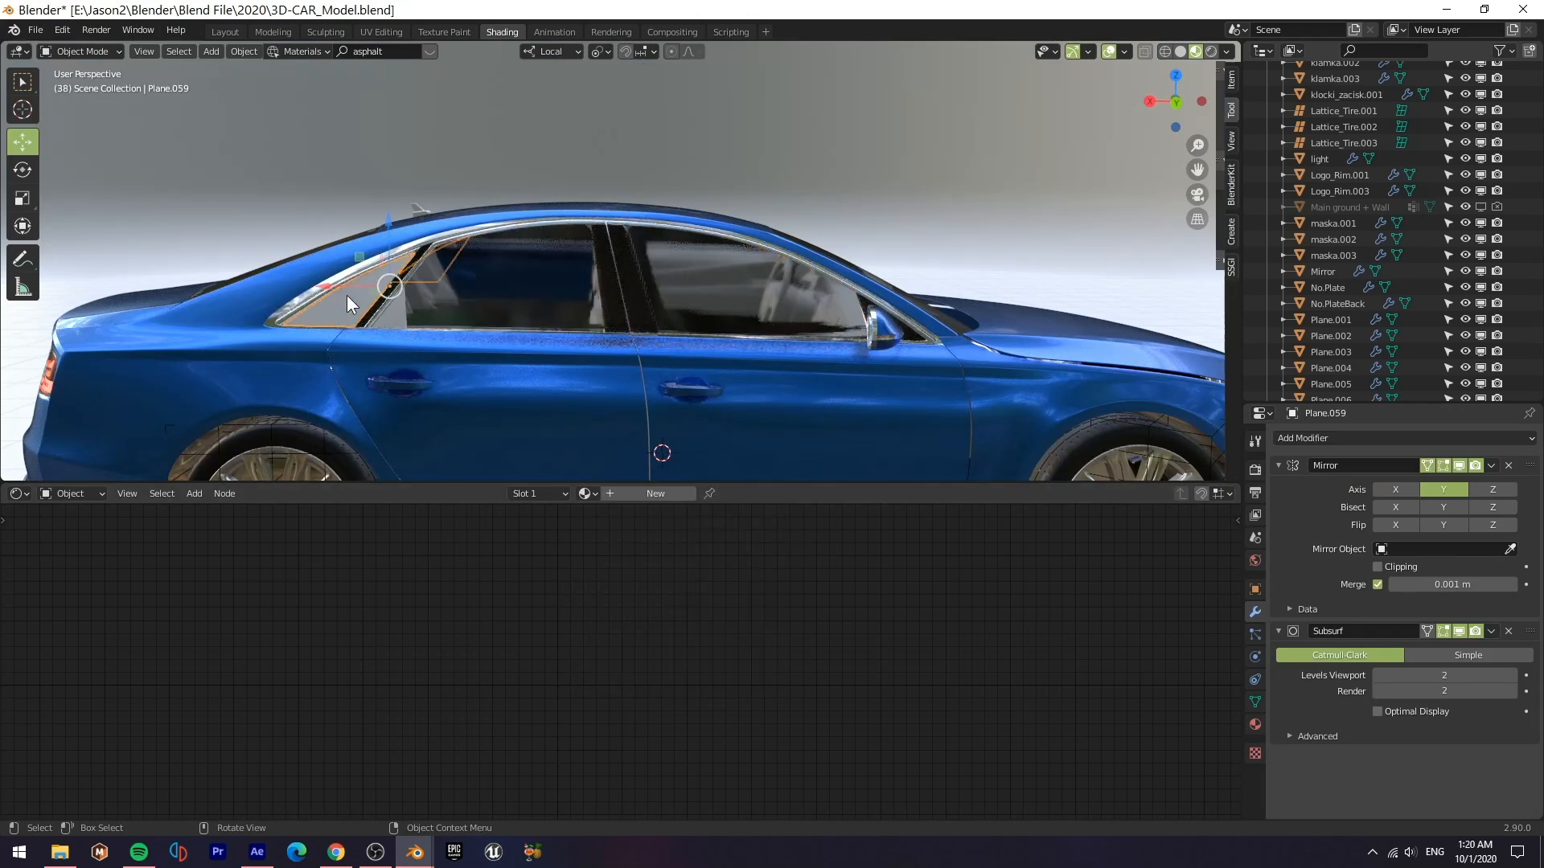
# Select the Studio backdrop object with the full car sitting inside it.
pyautogui.click(585, 493)
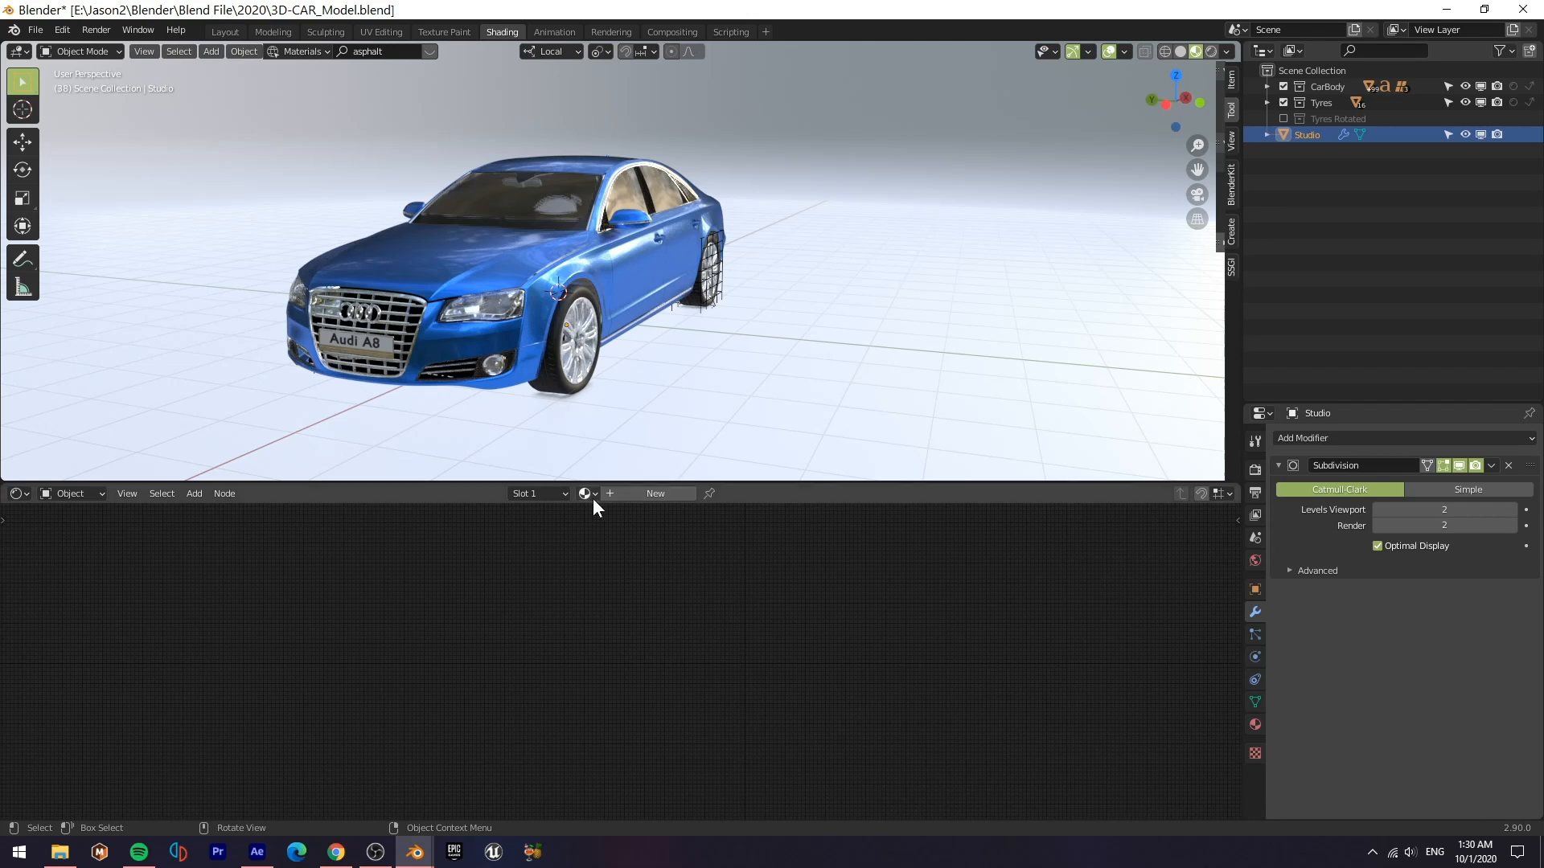
# Assign the existing Floor + Roof.001 material to the Studio backdrop.
pyautogui.click(585, 494)
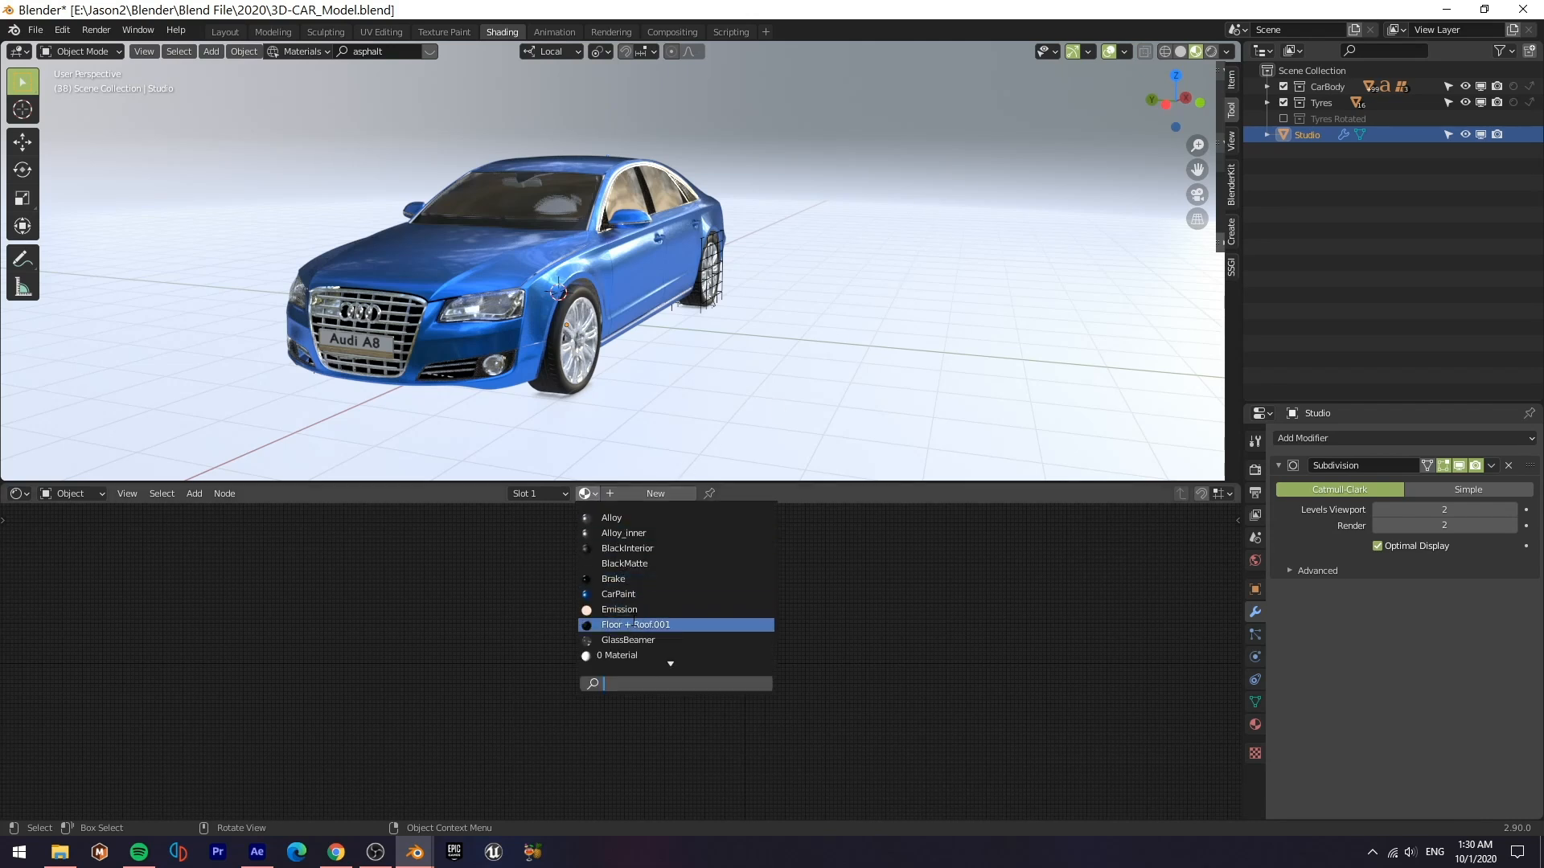
pyautogui.click(635, 624)
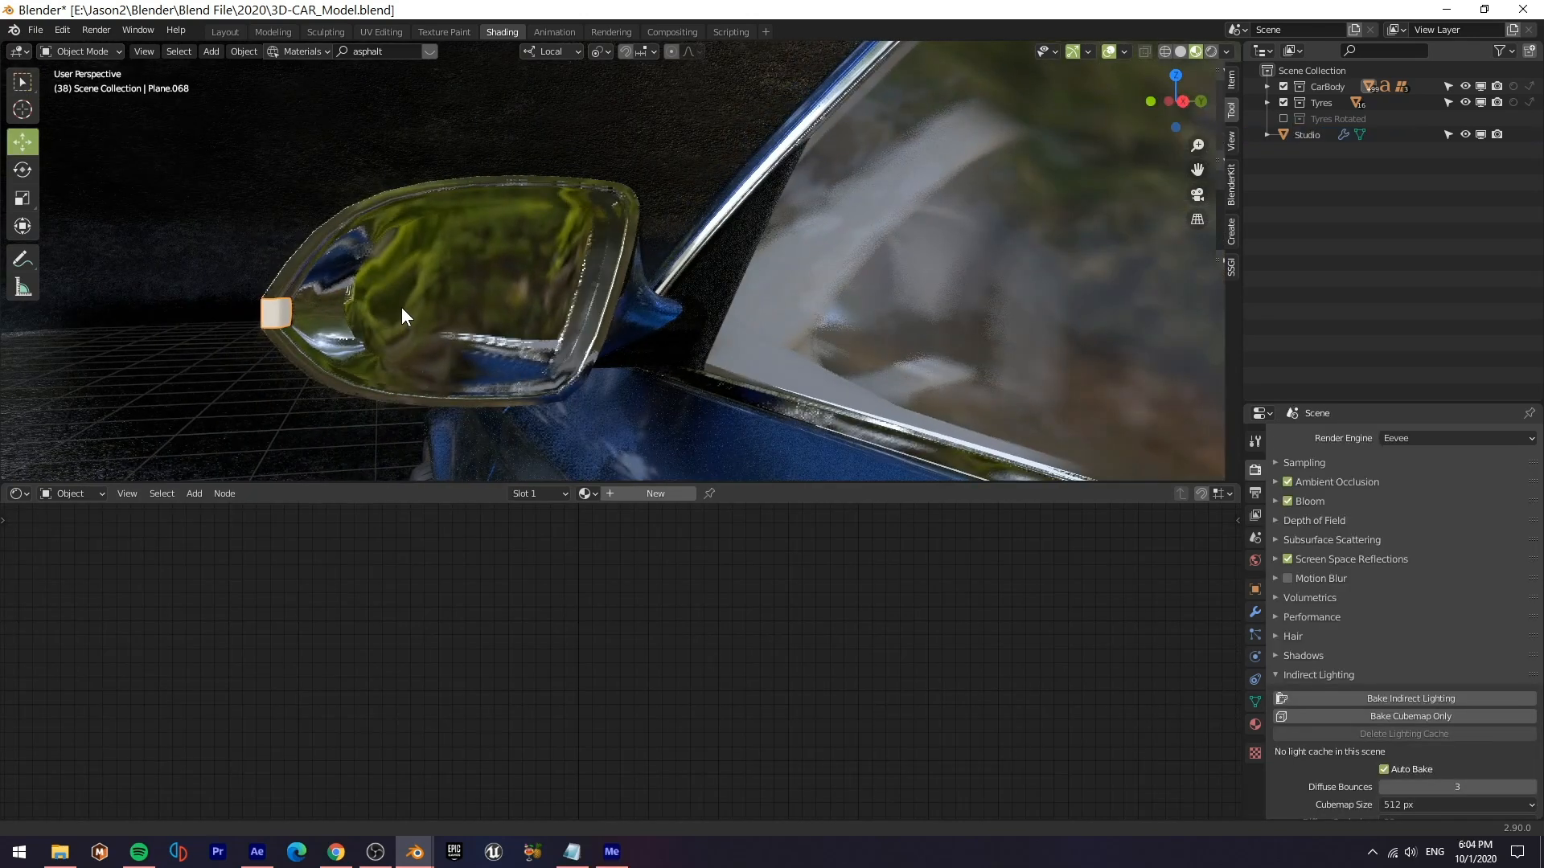
# Create a RearviewLight yellow glass material on the mirror indicator, then move to the Animation workspace.
pyautogui.click(656, 494)
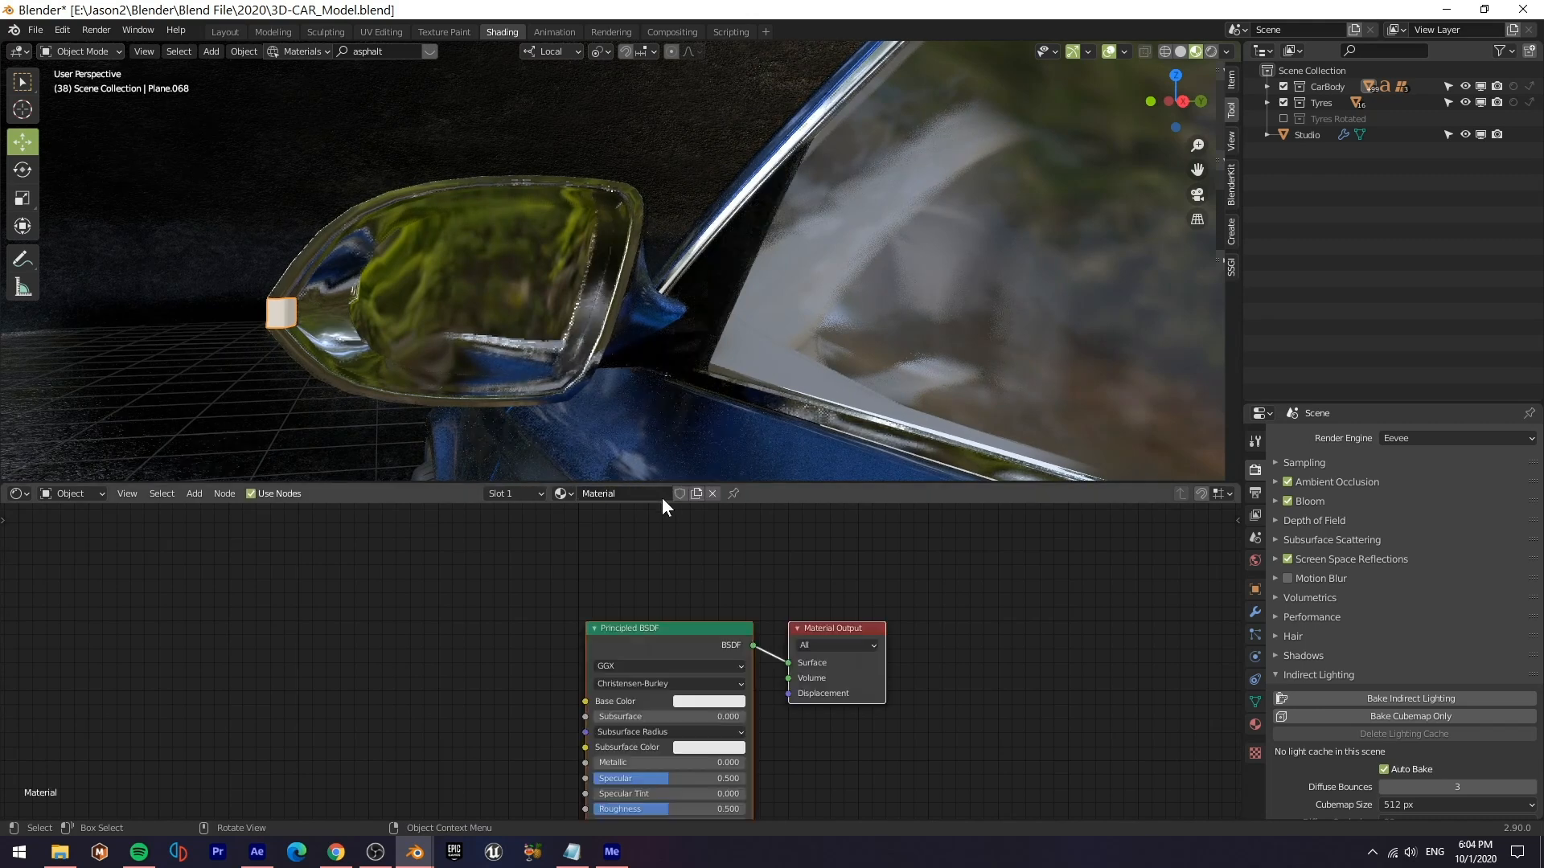
pyautogui.write('RearviewLightYellow')
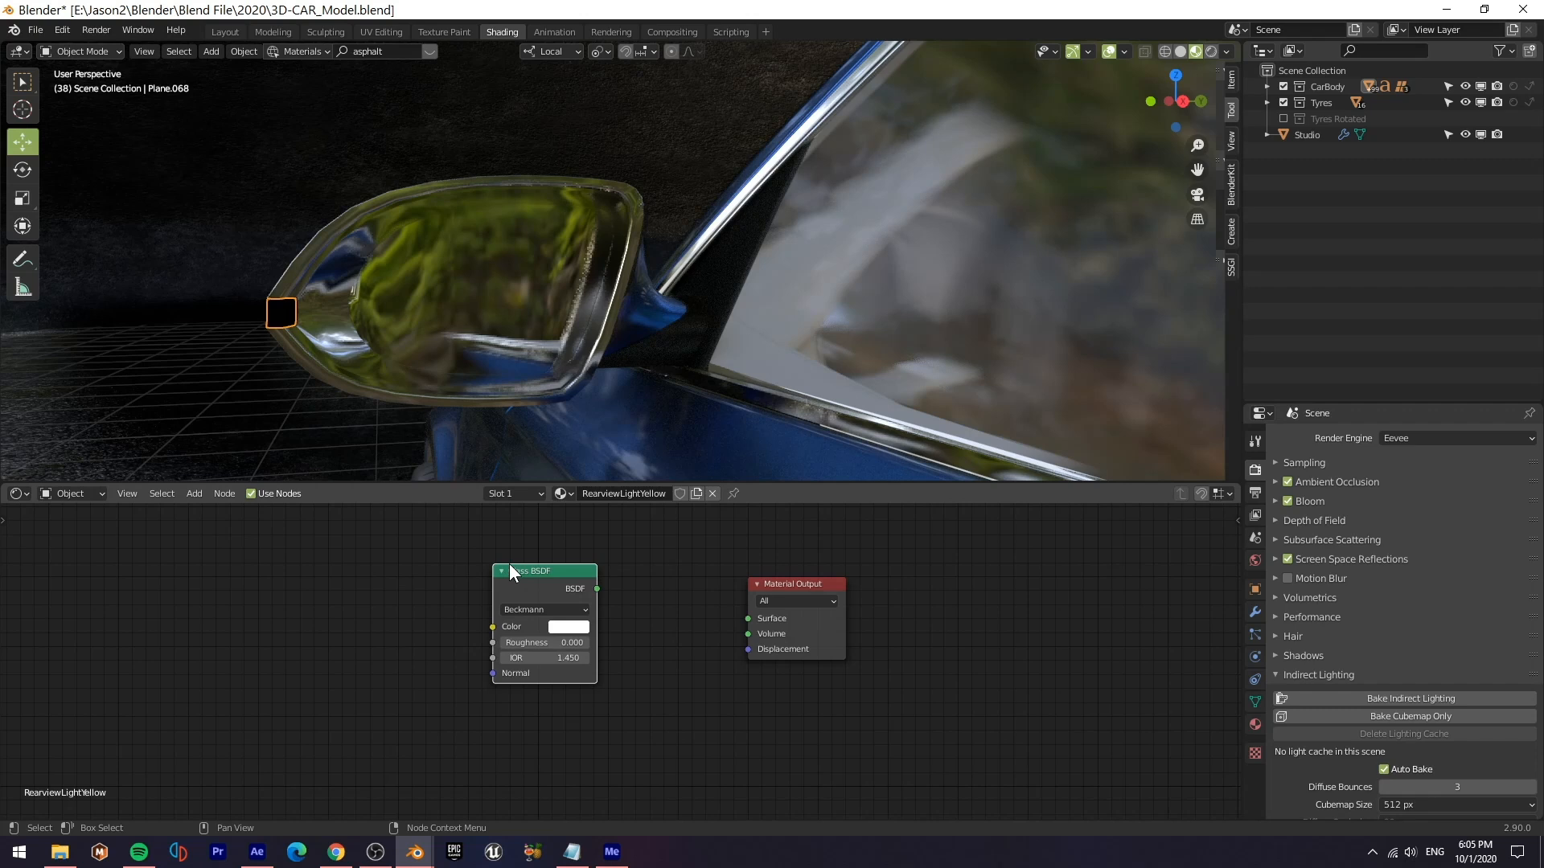
pyautogui.click(567, 626)
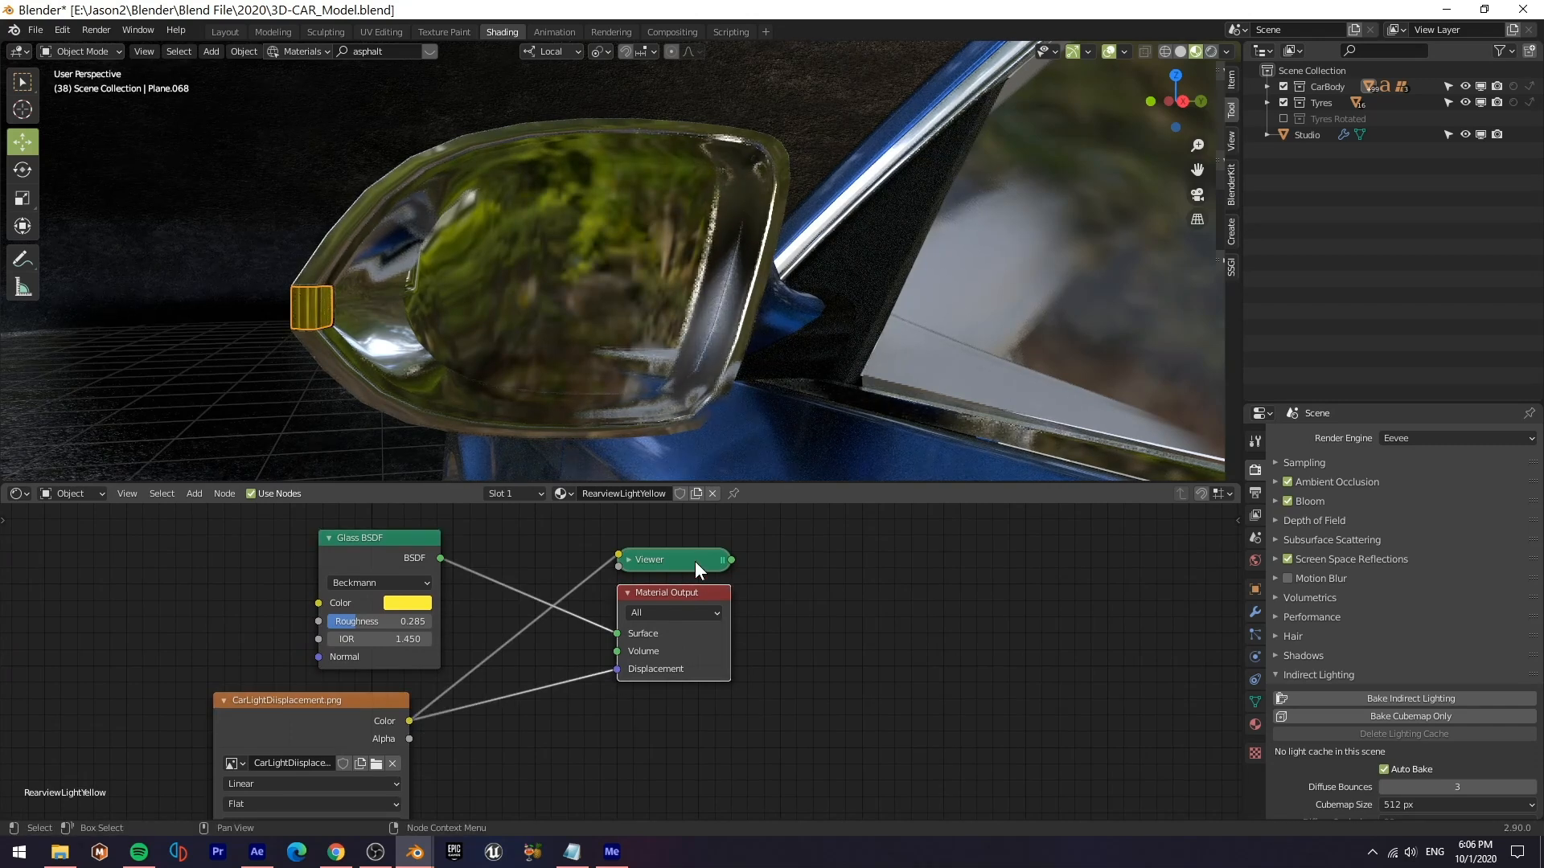
pyautogui.click(553, 31)
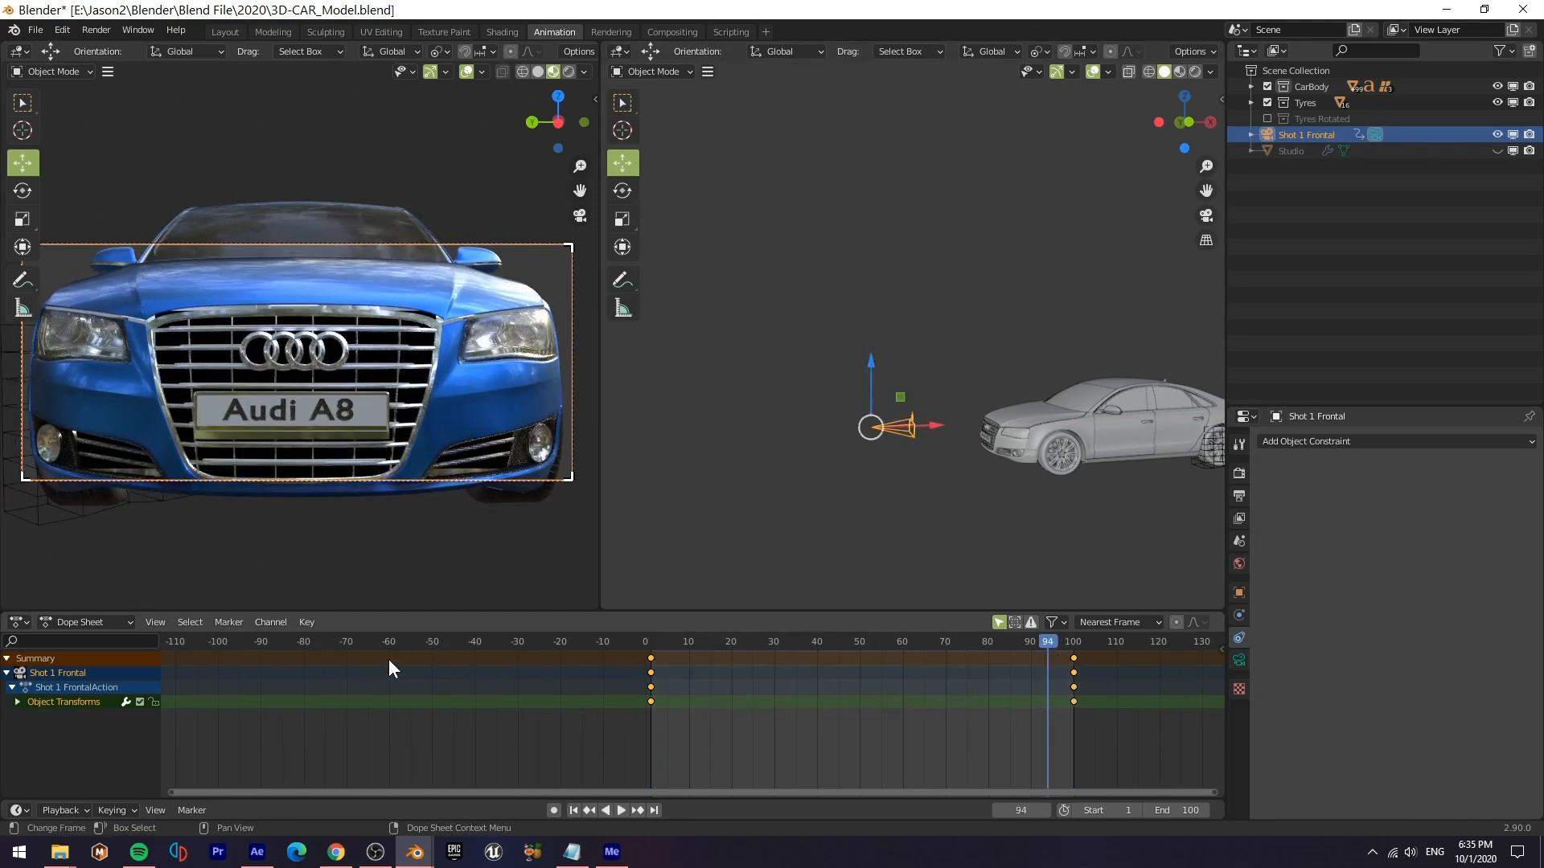
# Enable depth of field on the frontal camera with F-Stop 1.2.
pyautogui.click(306, 623)
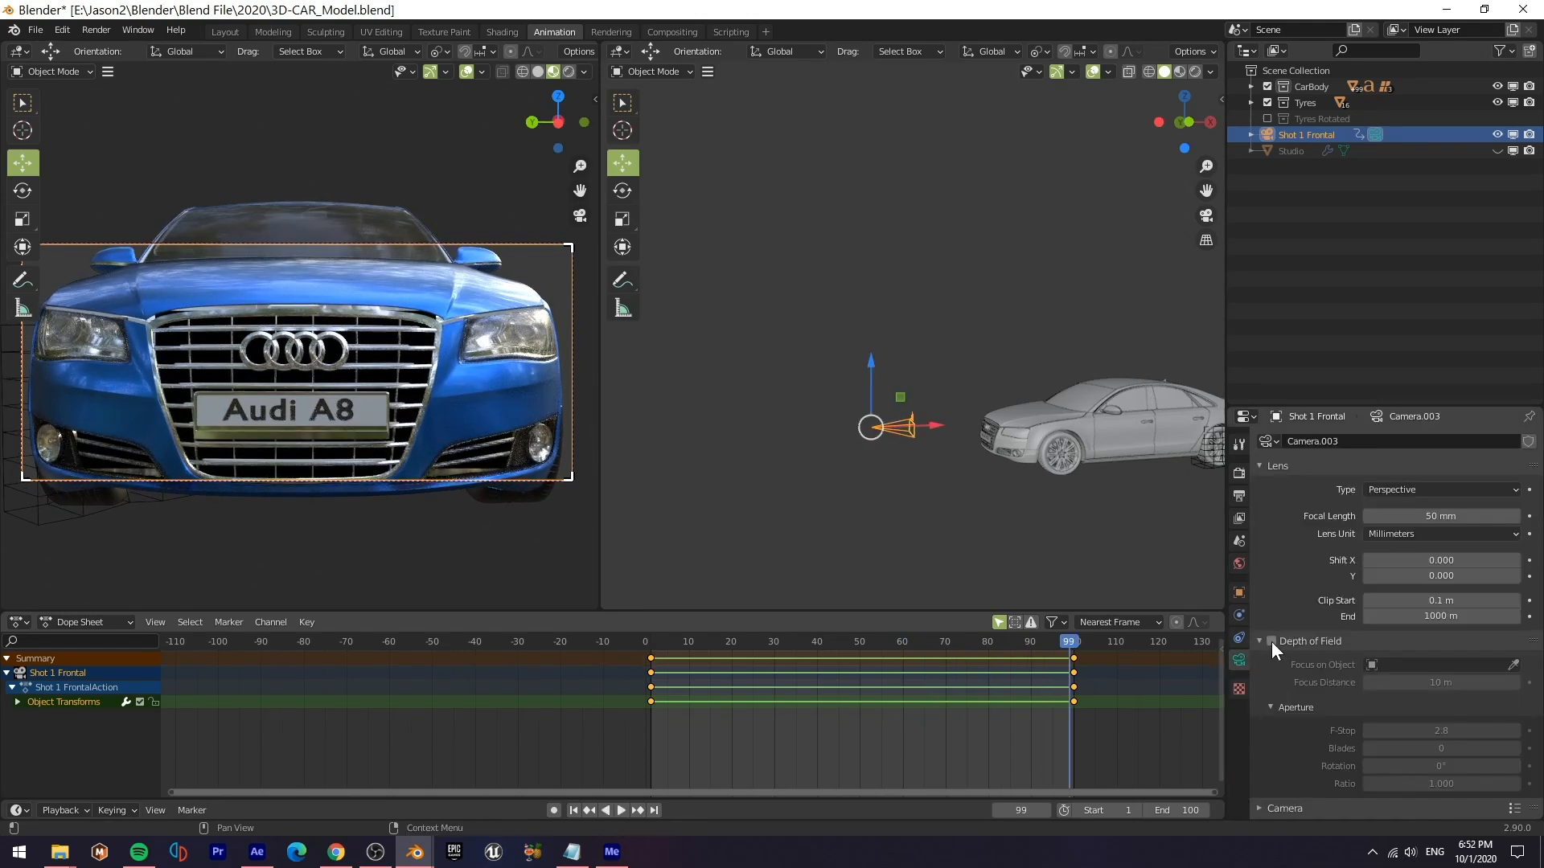
pyautogui.click(1273, 640)
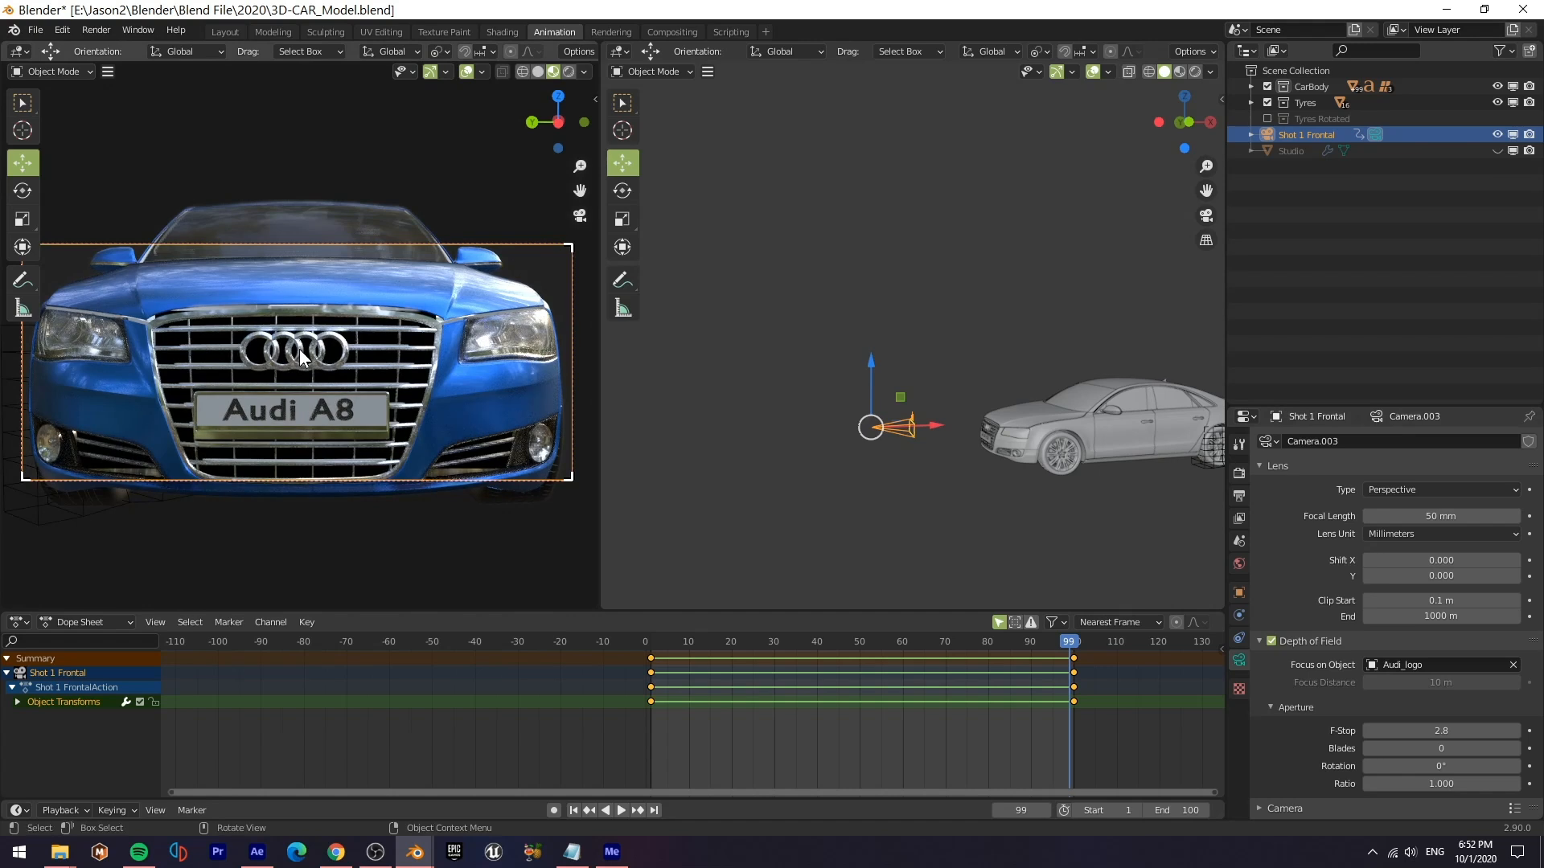
pyautogui.write('1.2')
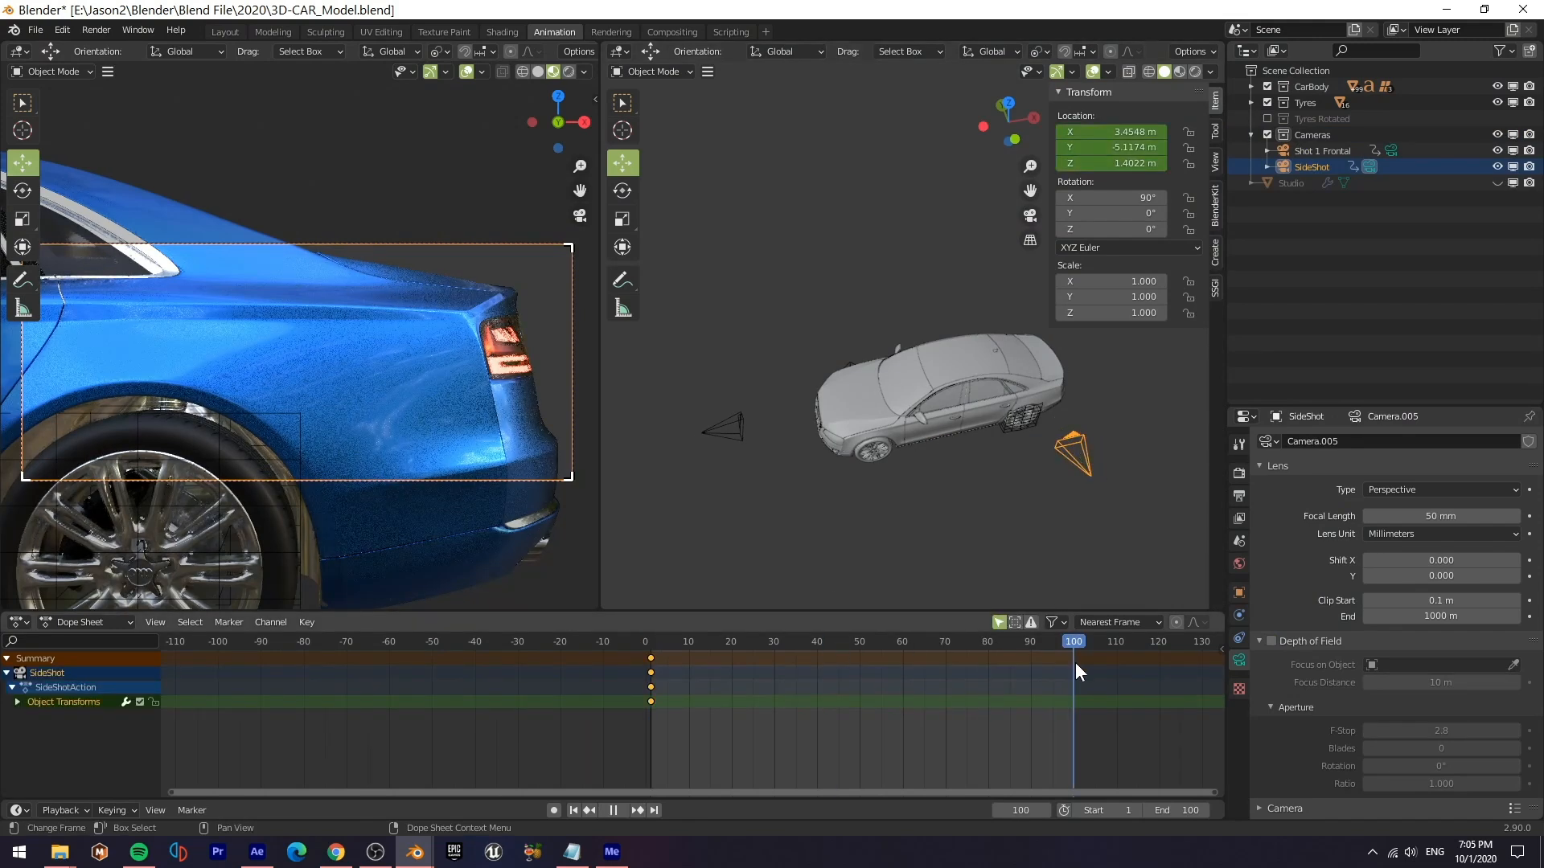
# Scrub the side camera's motion, add a Track To constraint on the Hero Shot camera and preview it.
pyautogui.moveTo(1072, 460); pyautogui.dragTo(1142, 468)
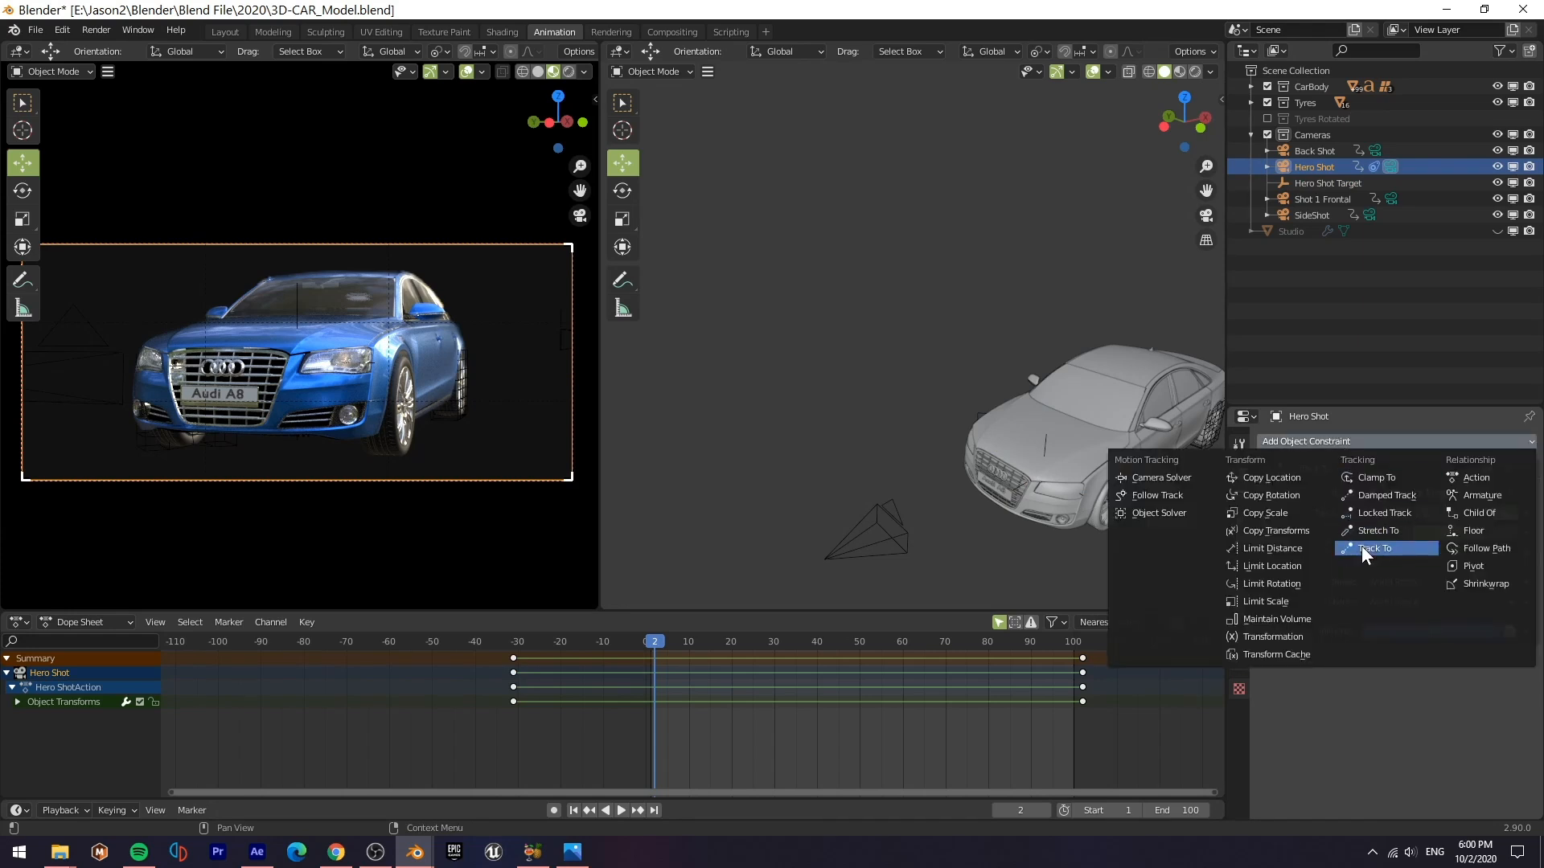
pyautogui.click(1375, 547)
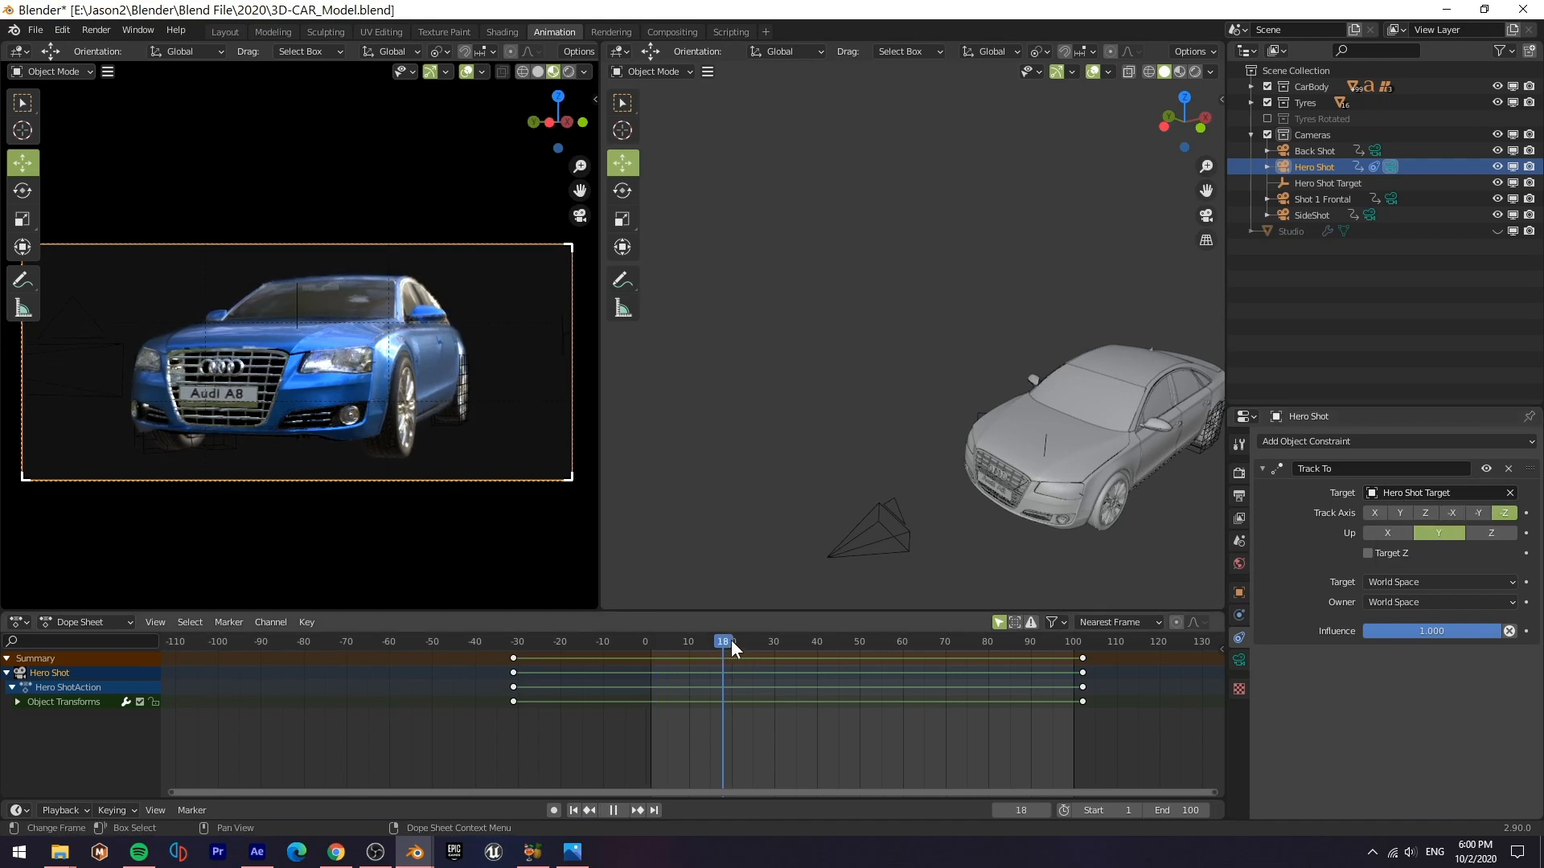
pyautogui.moveTo(724, 642); pyautogui.dragTo(1050, 642)
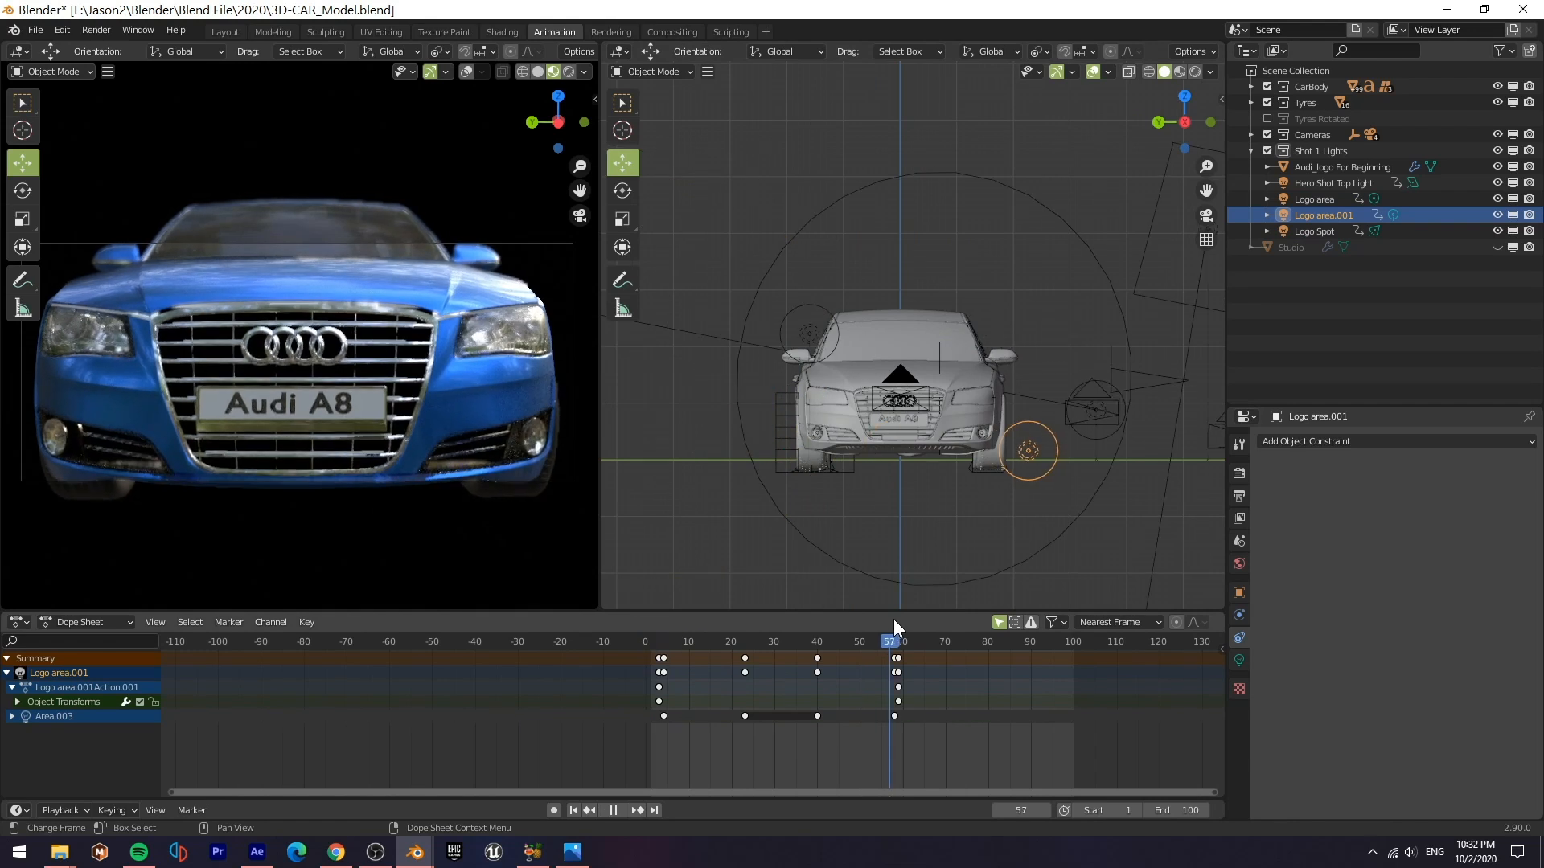
# Inspect the logo spotlight and Logo area light keyframes, then switch off the Shot 1 Lights collection.
pyautogui.click(1314, 231)
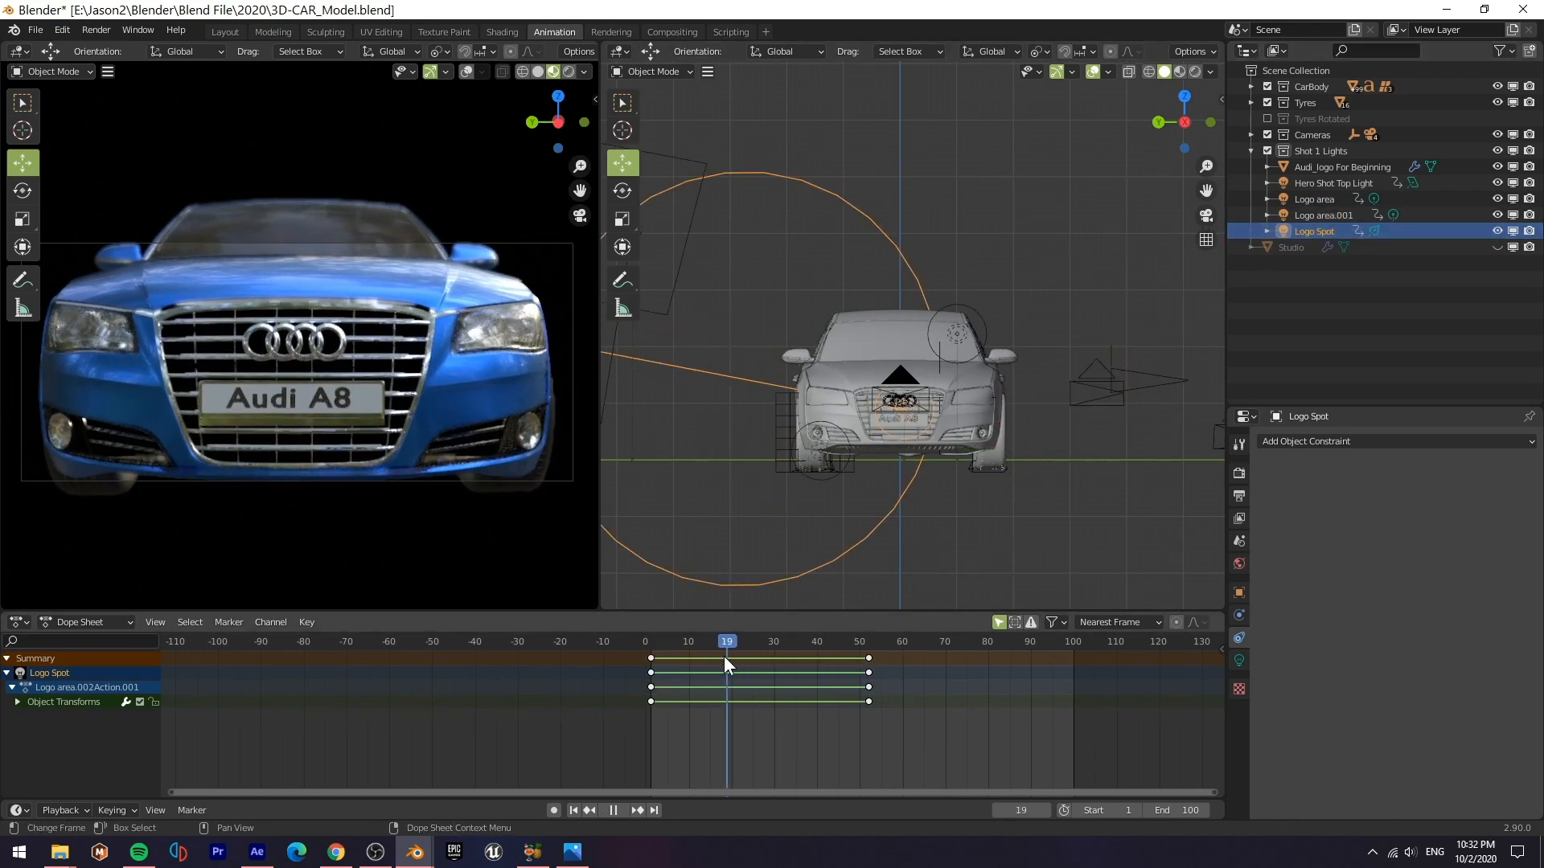
pyautogui.click(1314, 200)
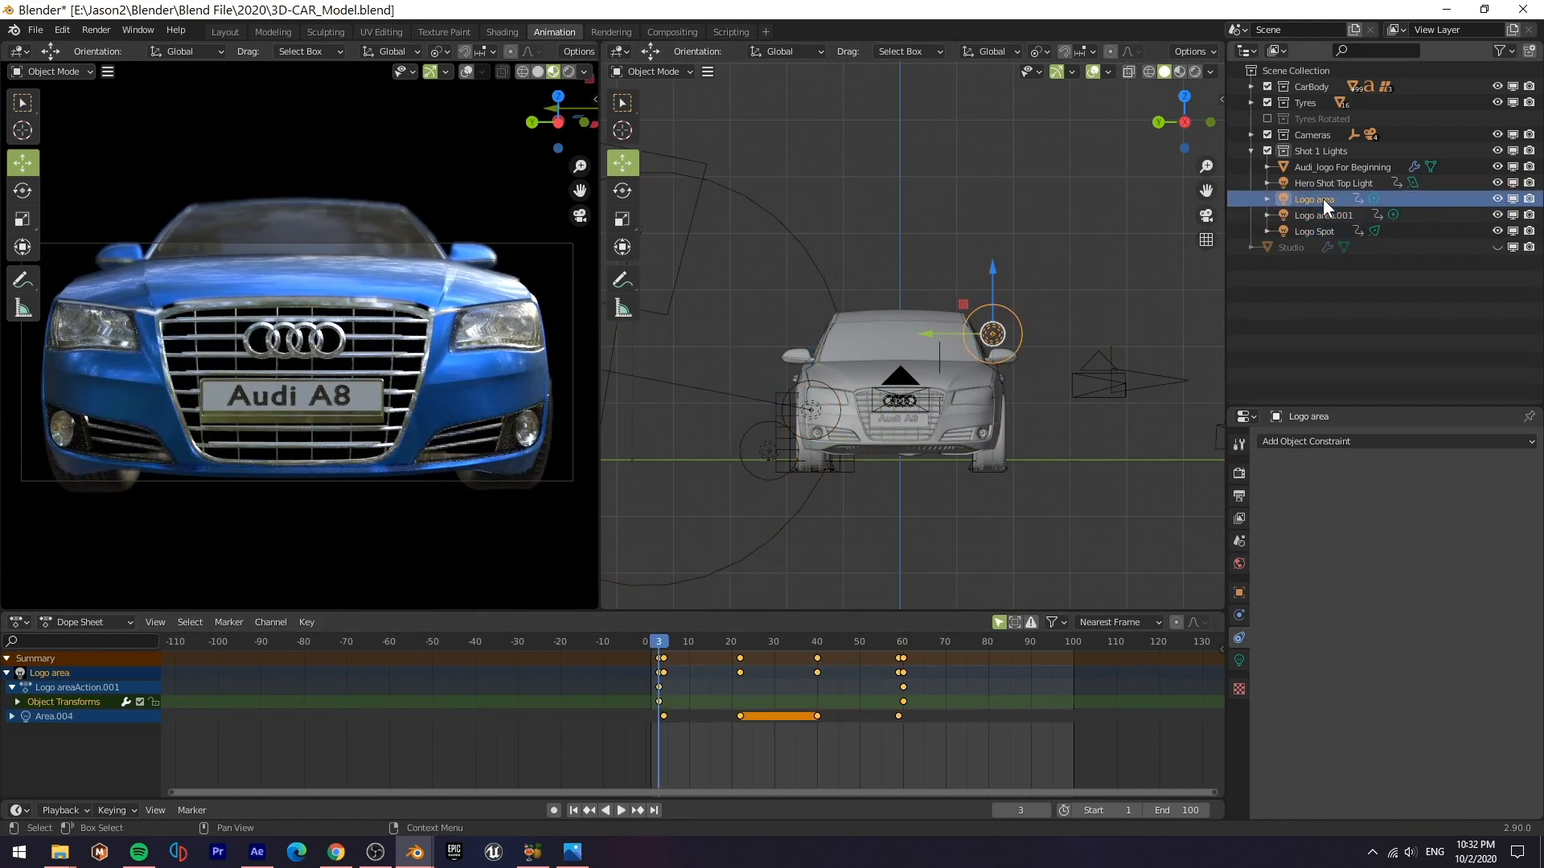
pyautogui.click(1333, 182)
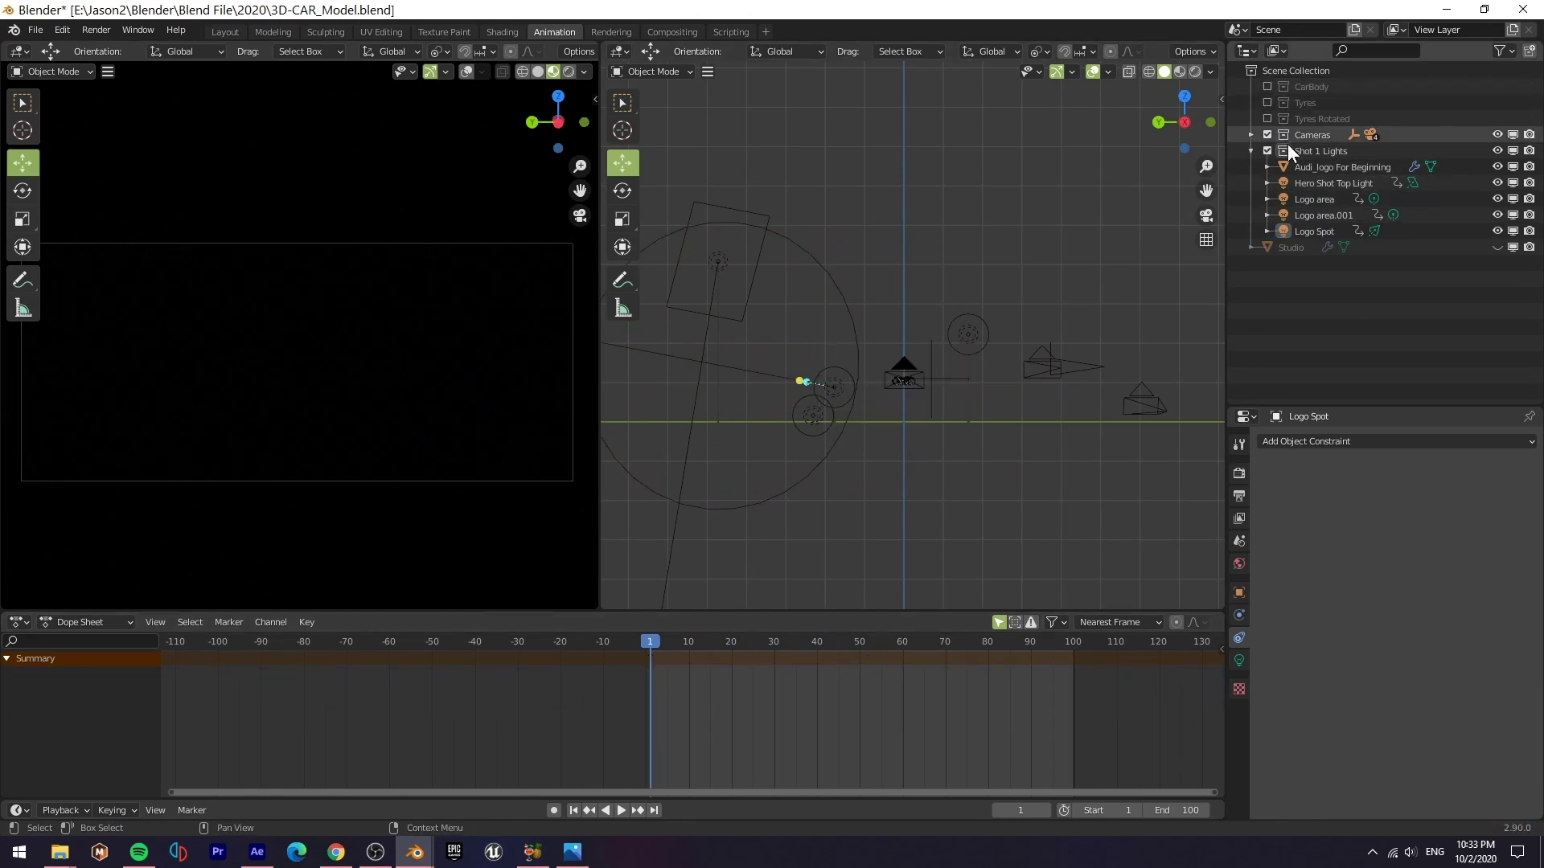
pyautogui.click(689, 649)
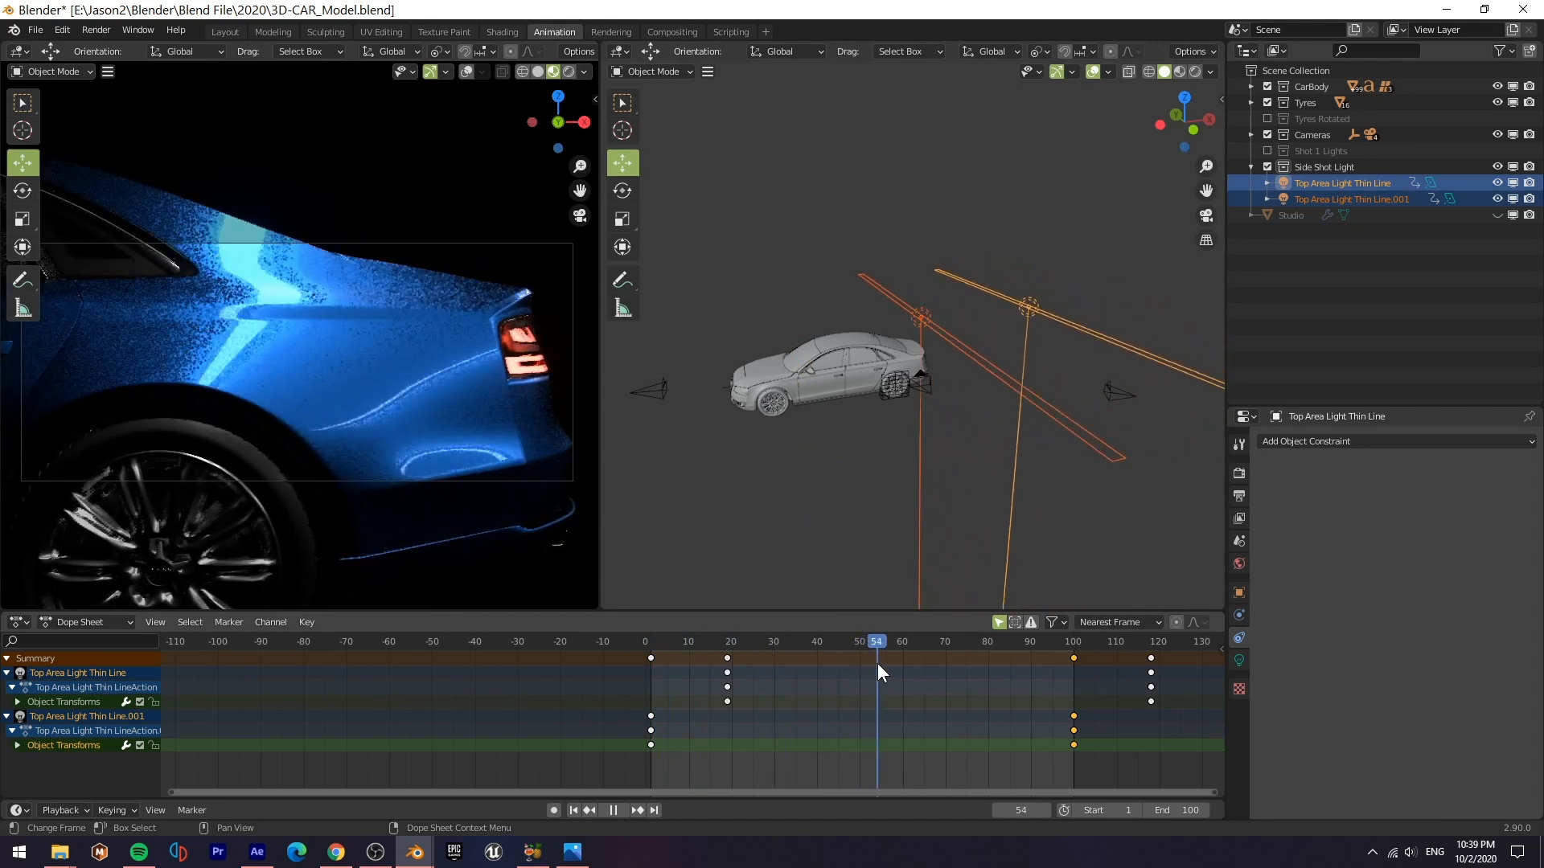
# Scrub frames of the side and back shots, then select the left rim light in the HeroShot set.
pyautogui.click(1089, 640)
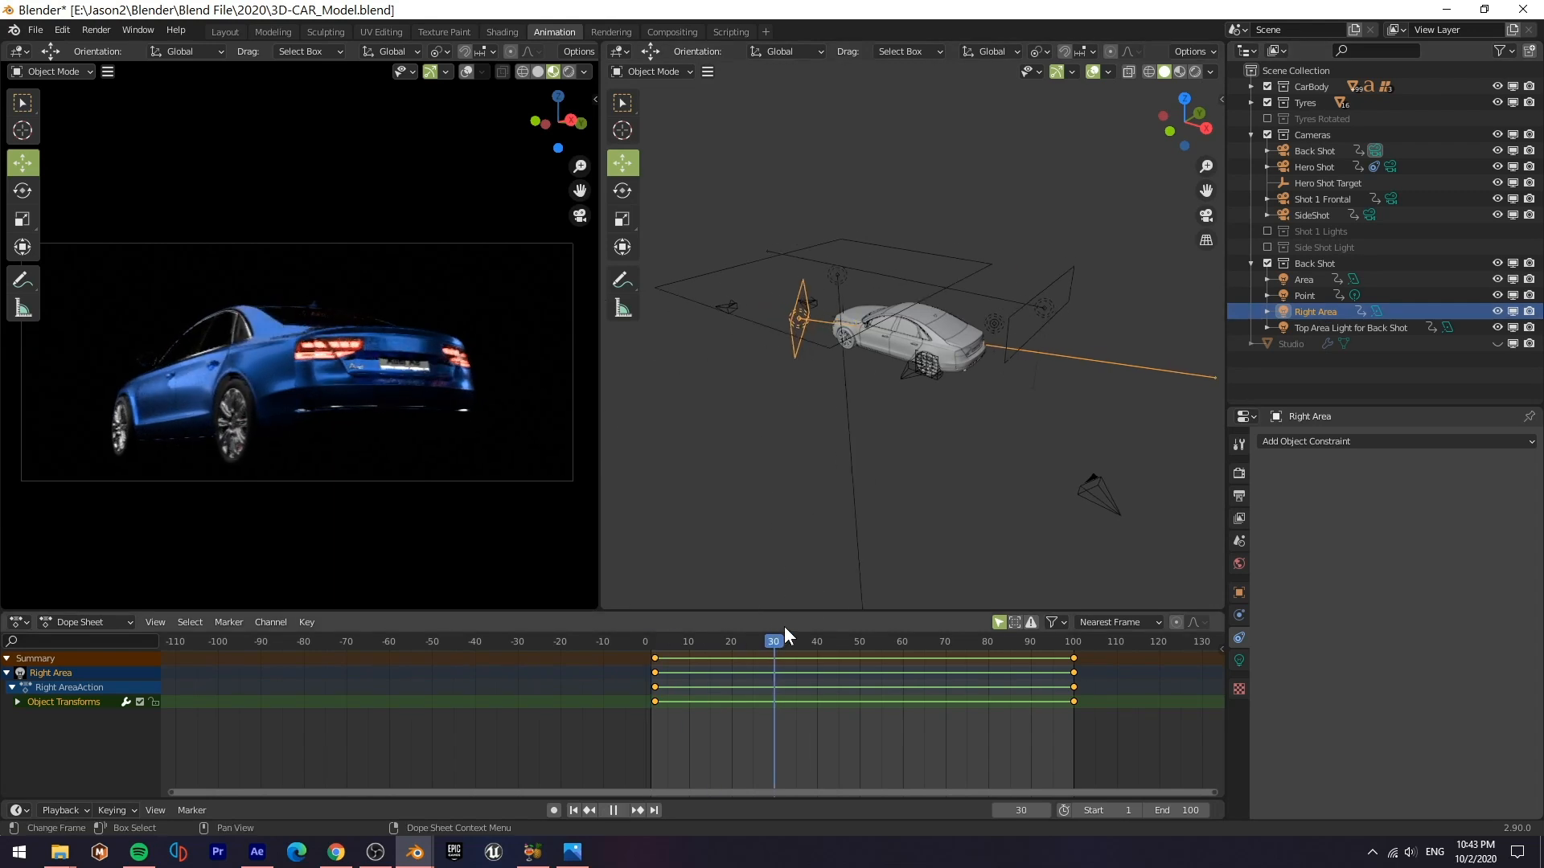
pyautogui.click(1052, 642)
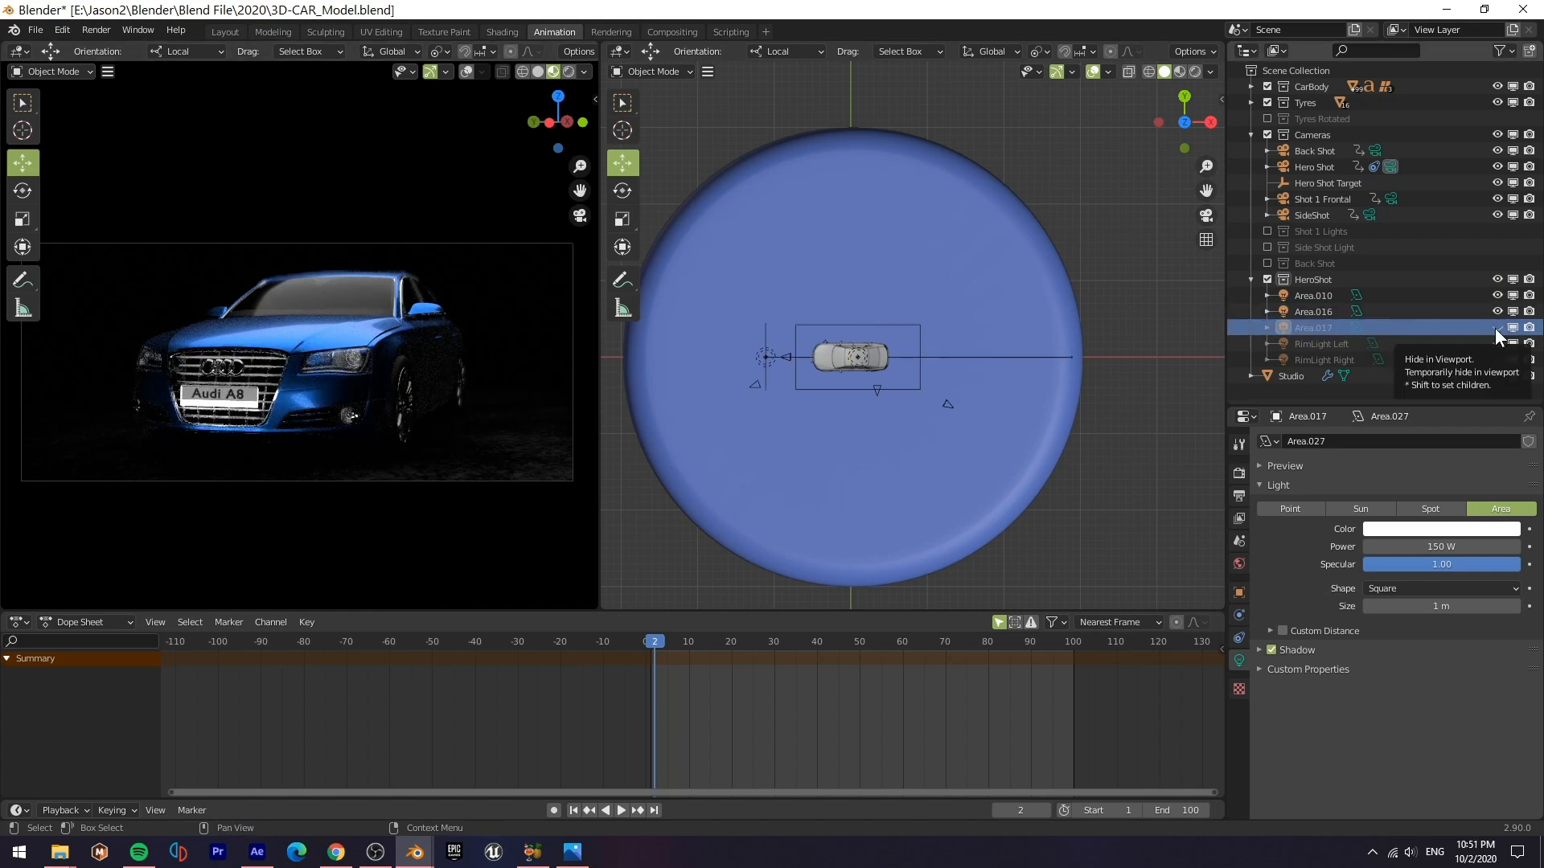
pyautogui.click(1322, 342)
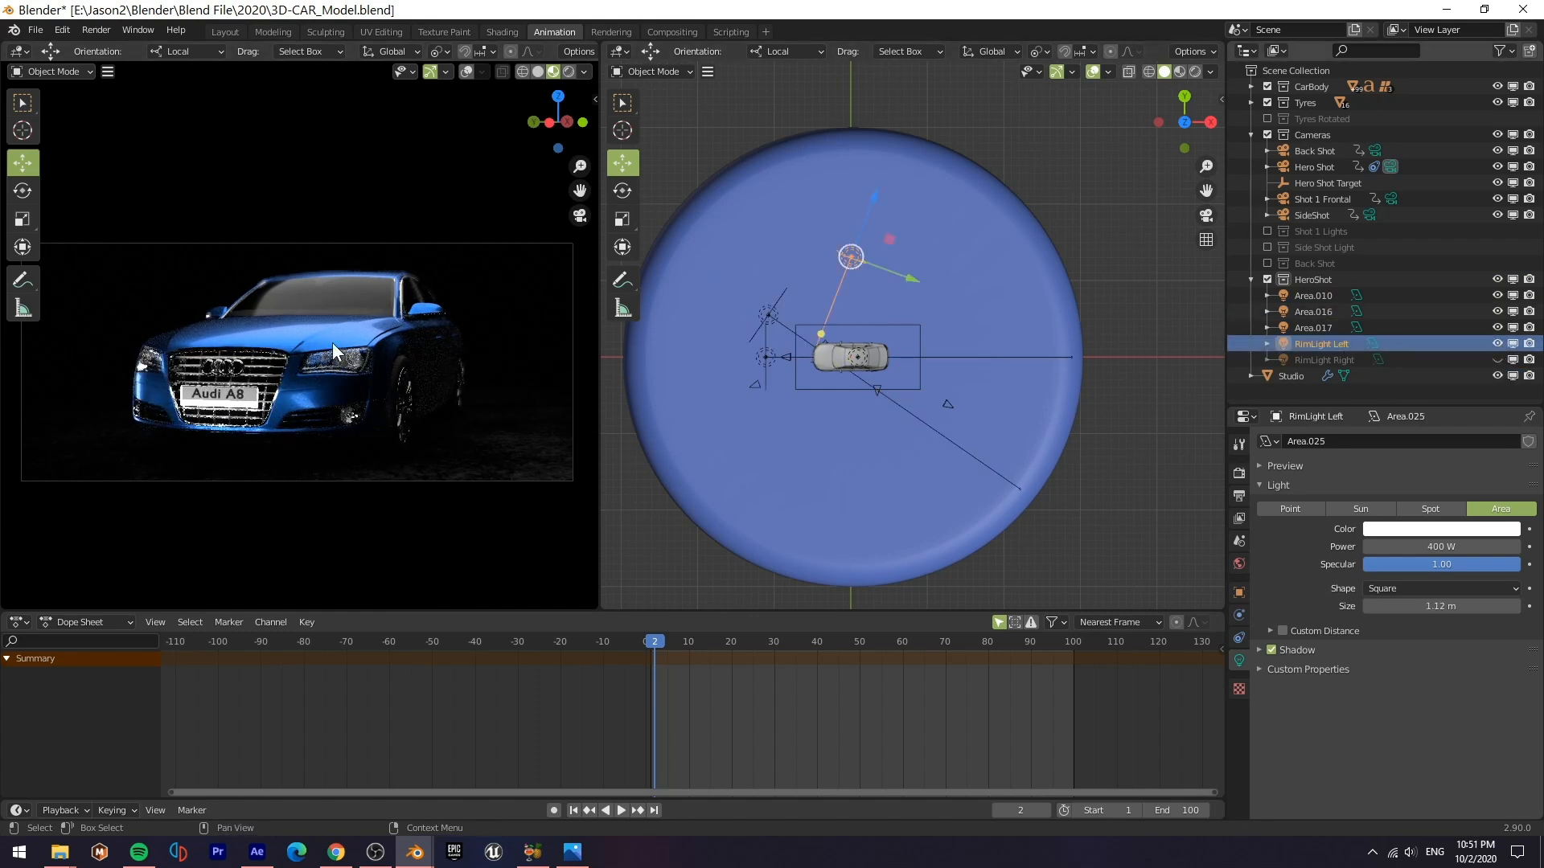